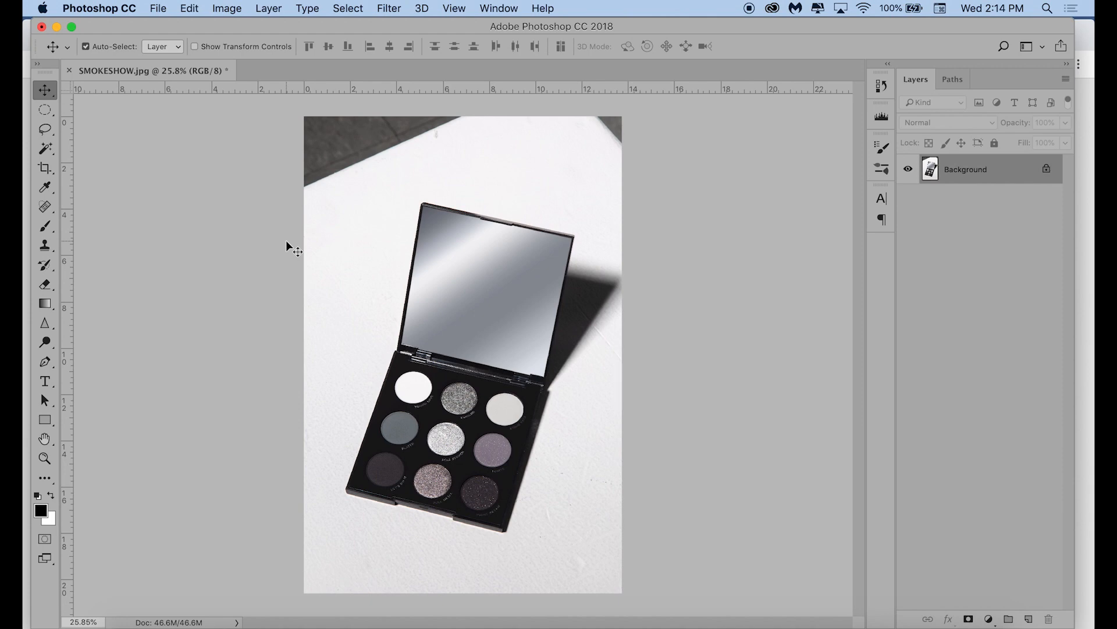
mouse_move(404, 403)
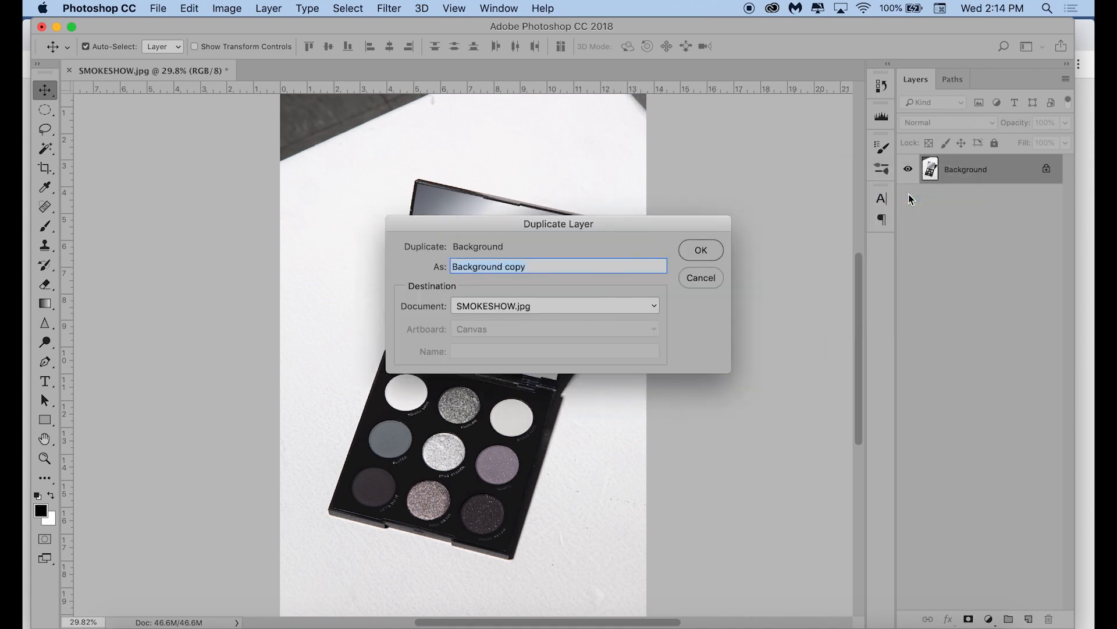
- Confirm the SHADOW copy of the photo, then duplicate SHADOW as a layer named PALETTE
left_click(699, 250)
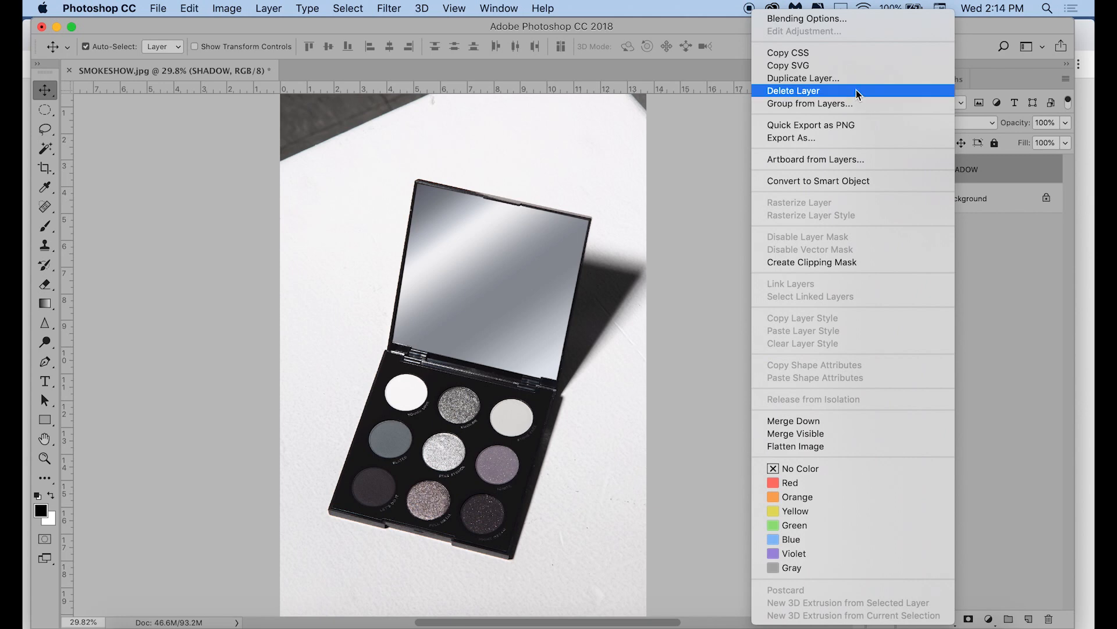
left_click(802, 78)
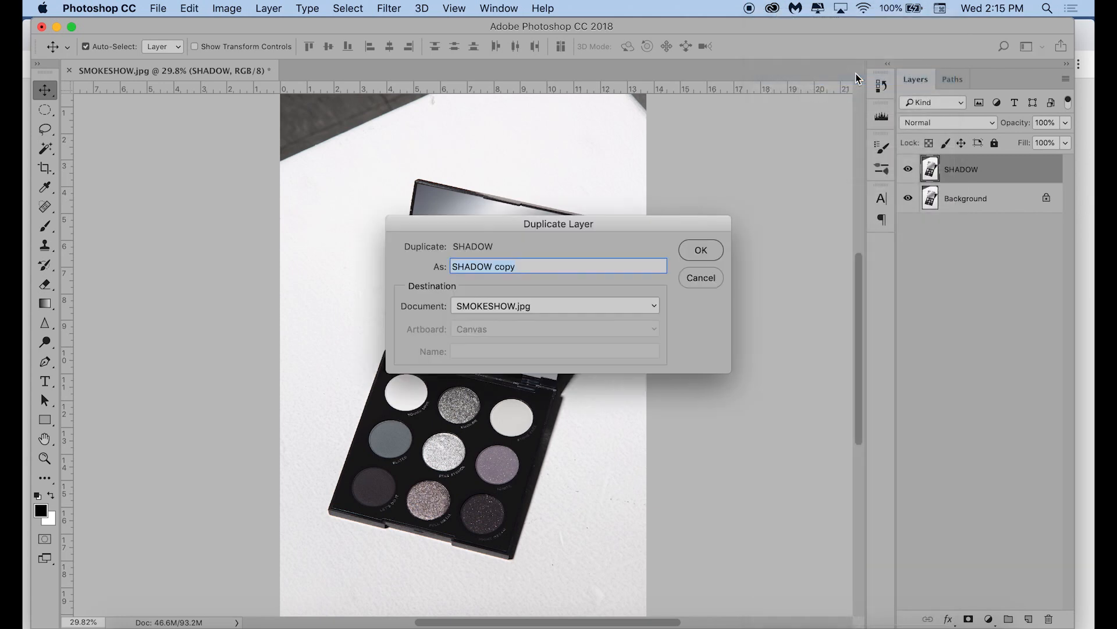
type("PALETTE")
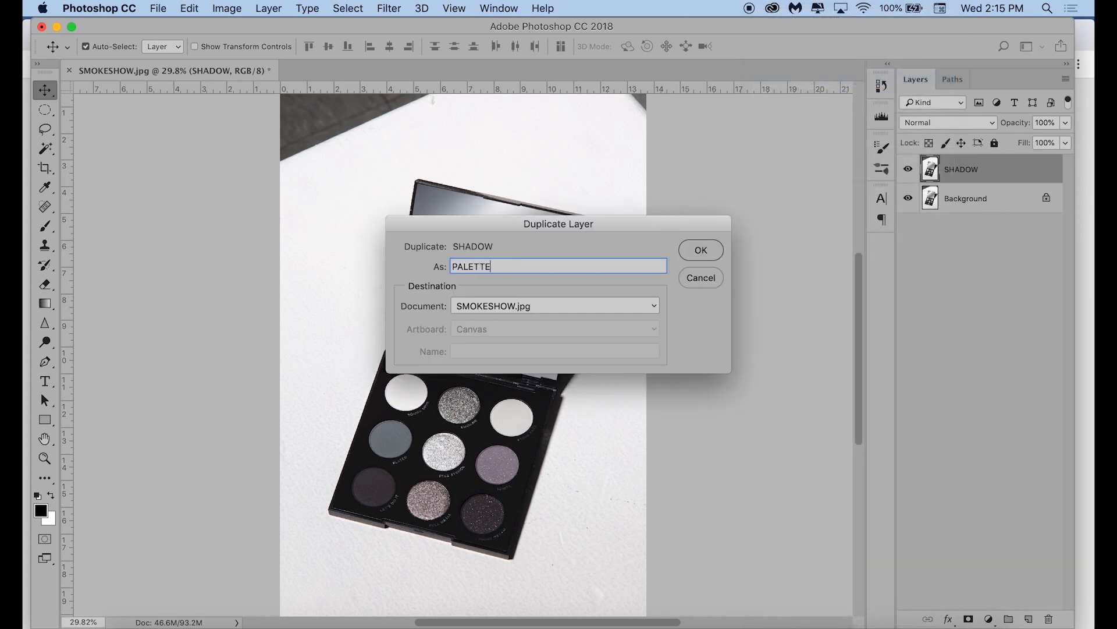
left_click(699, 250)
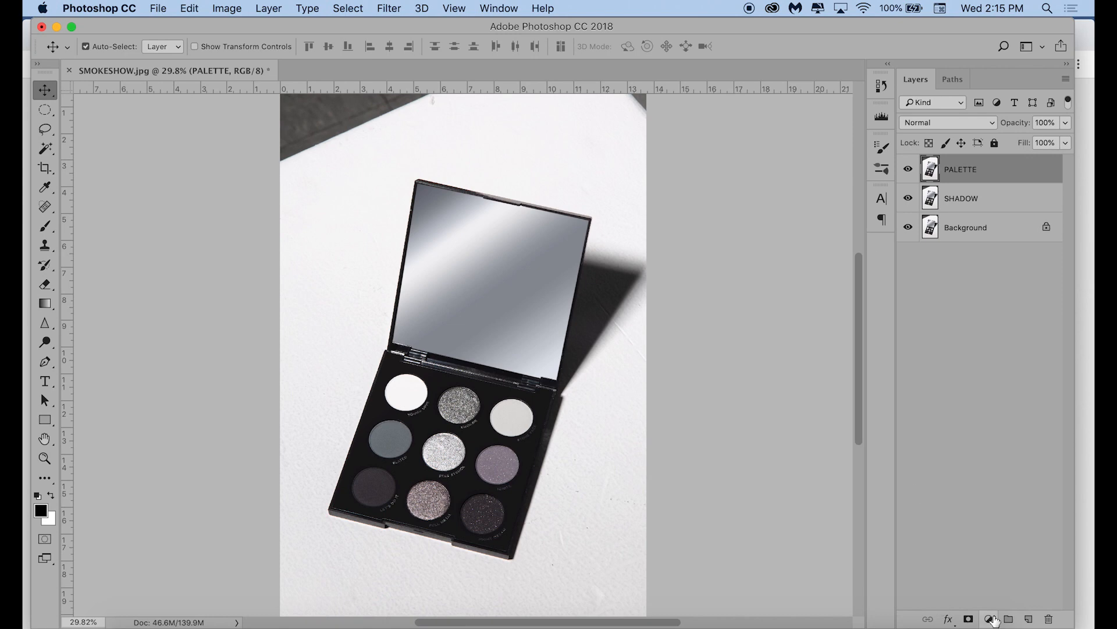
left_click(988, 619)
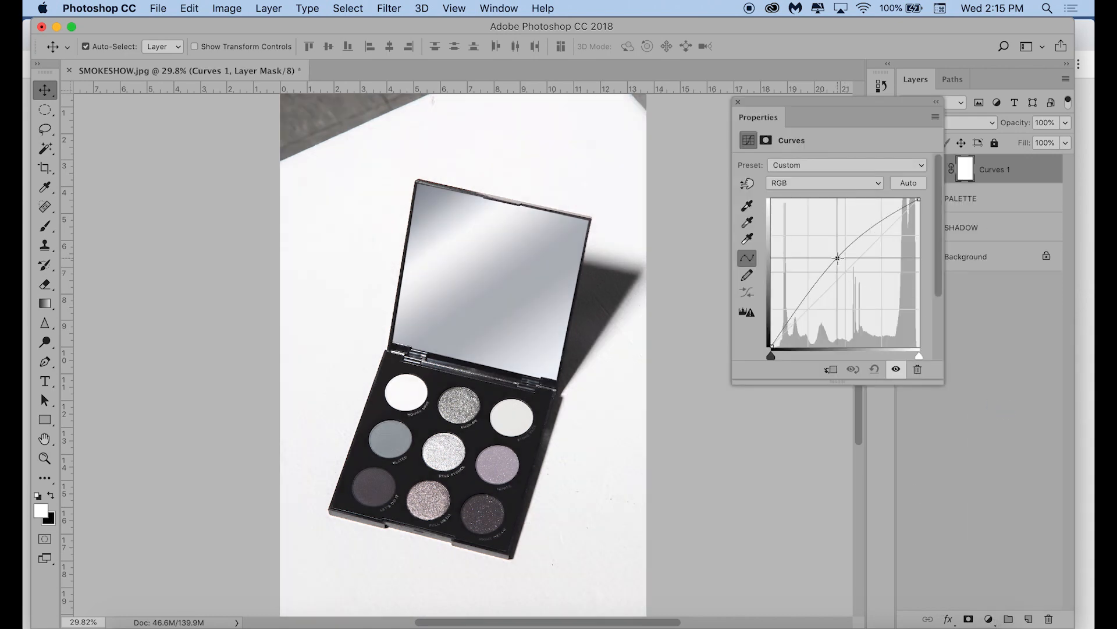
- Brighten the photo with a two-point Curves adjustment that lifts the darker tones
left_click_drag(837, 258, 818, 336)
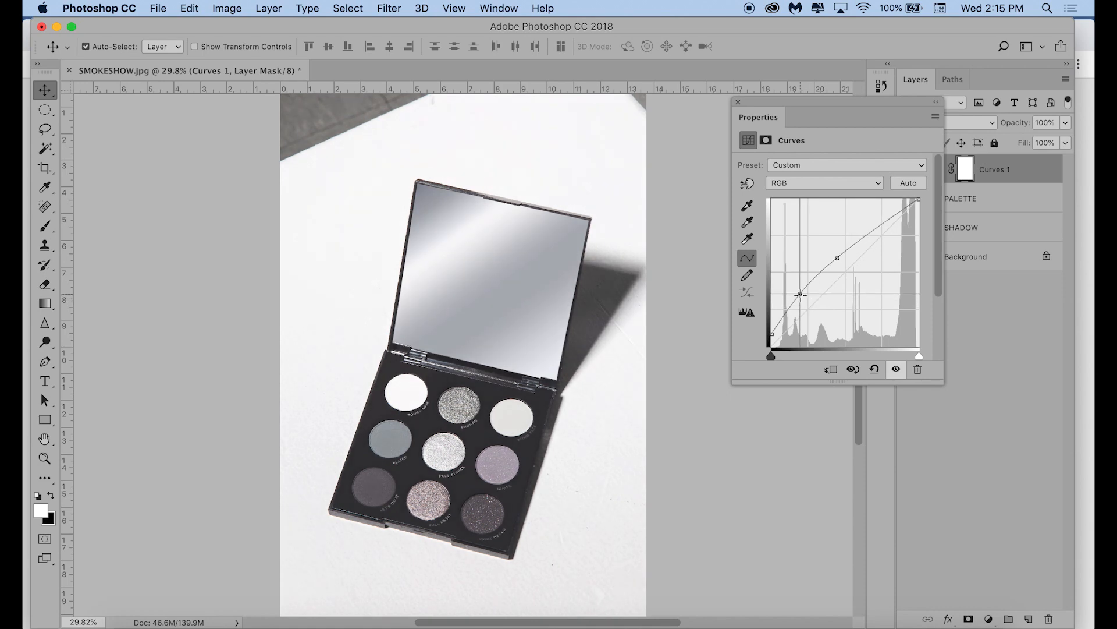
left_click_drag(800, 295, 800, 295)
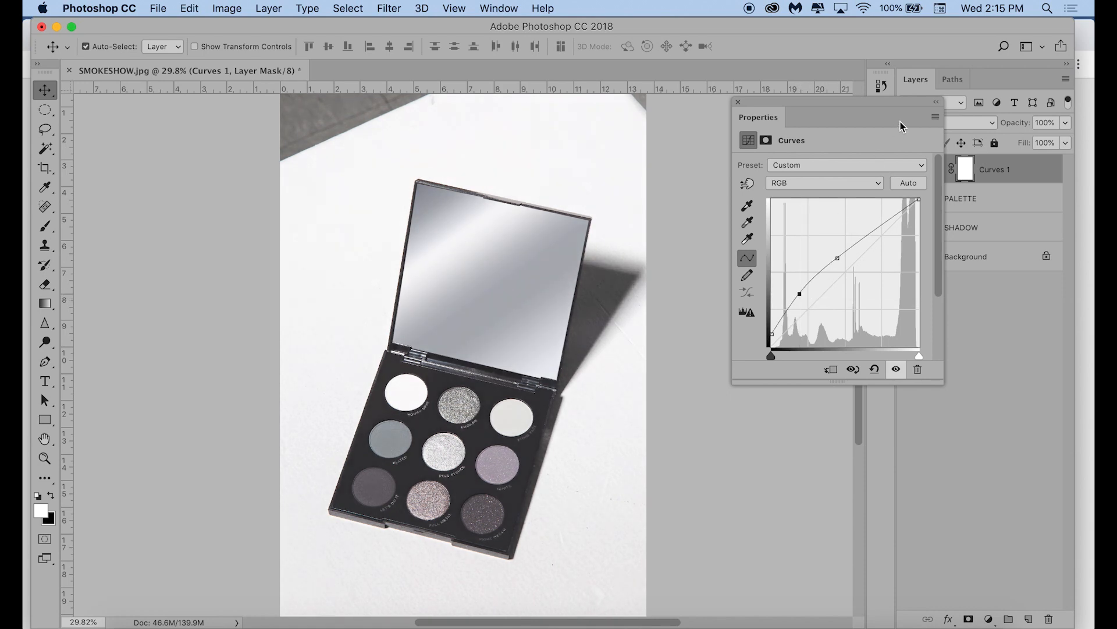
left_click(739, 102)
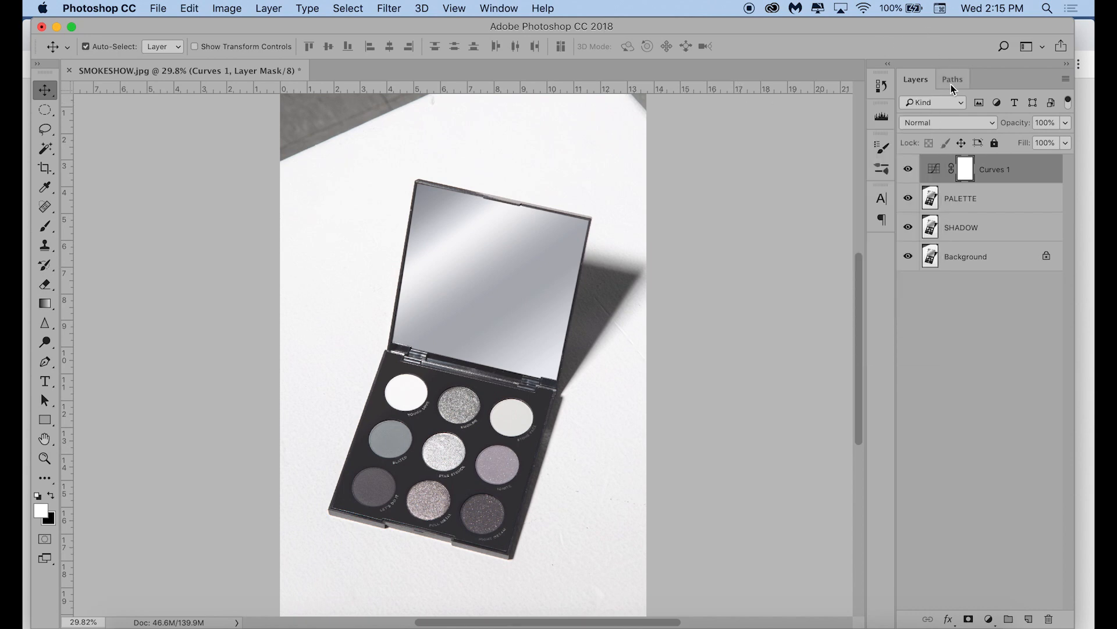
left_click(953, 79)
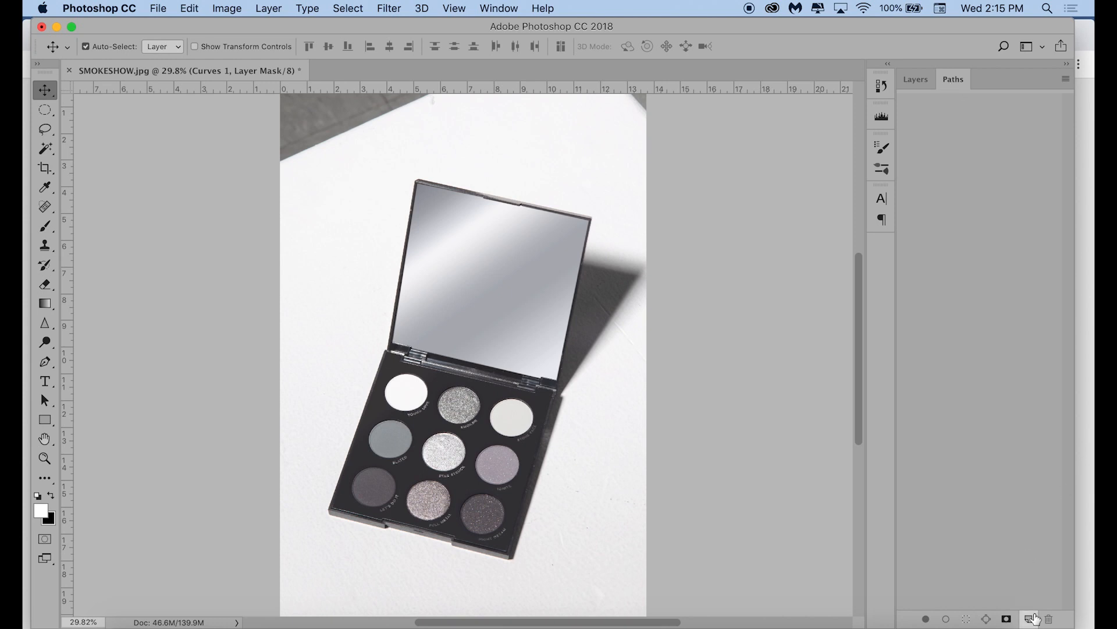
- Add a new empty path and start placing Pen anchors along the palette's edge
left_click(1033, 619)
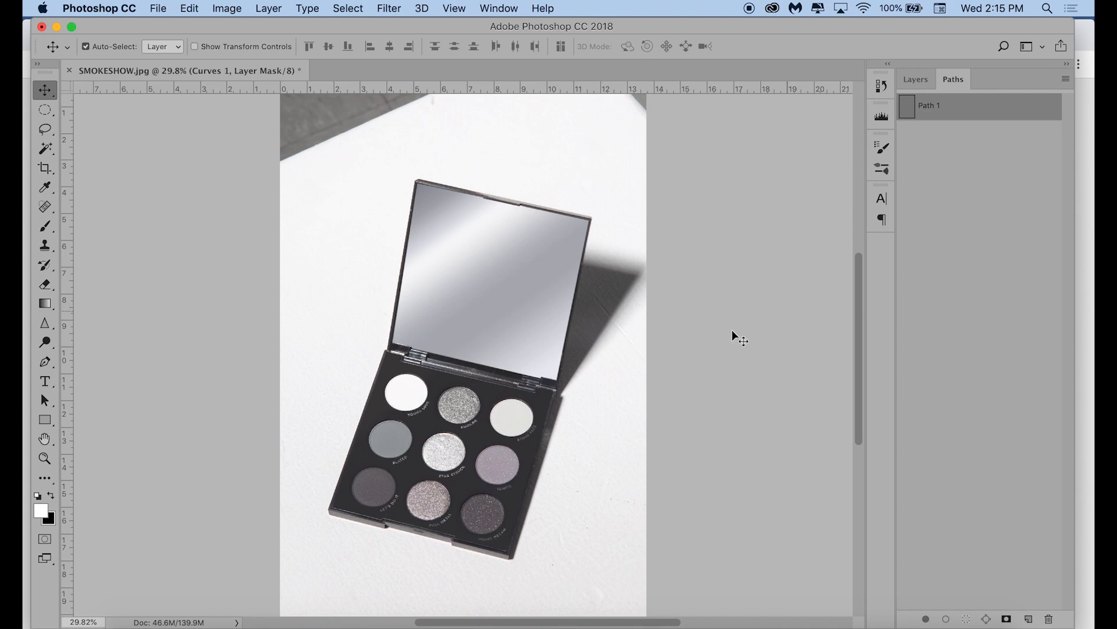
mouse_move(697, 365)
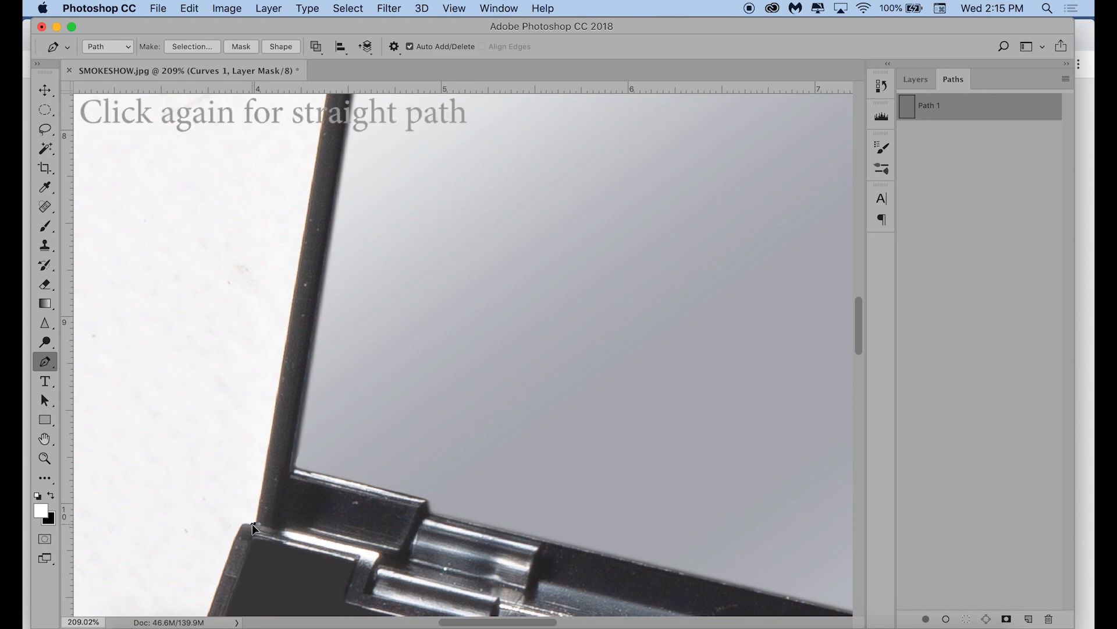
left_click(254, 527)
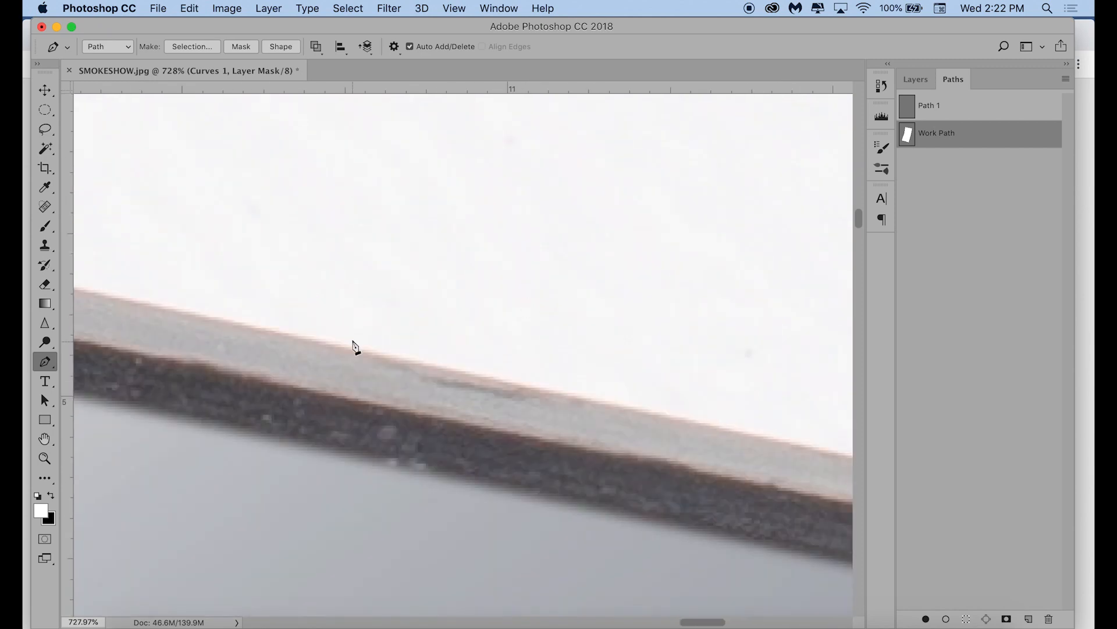
- Drag curve handles so the outline bends around the palette's rounded corner
scroll("down", 3)
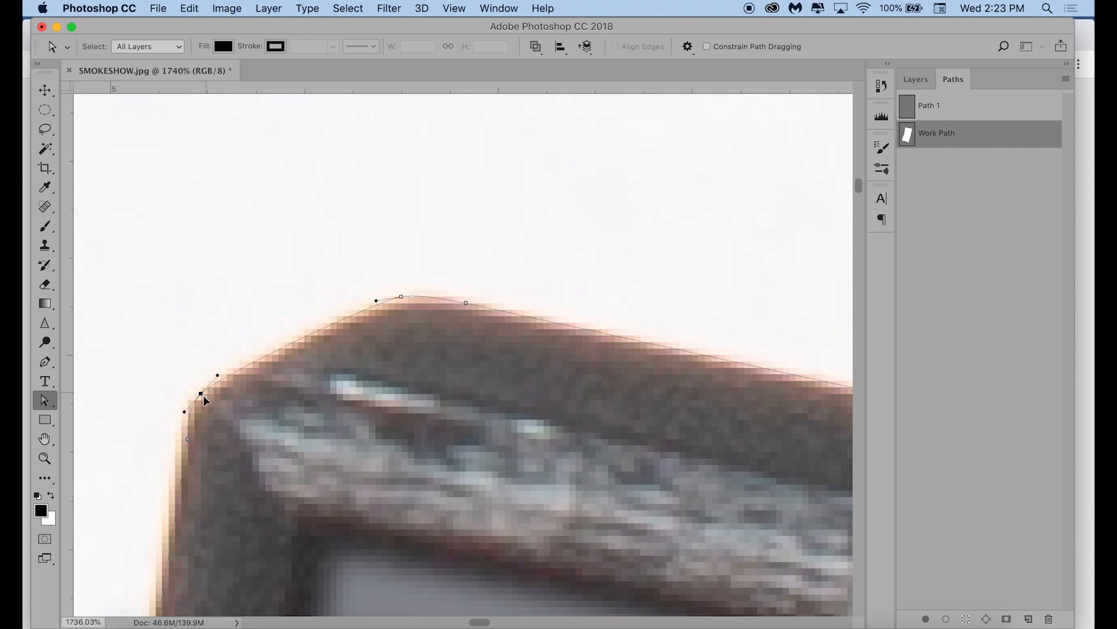
left_click_drag(200, 394, 209, 390)
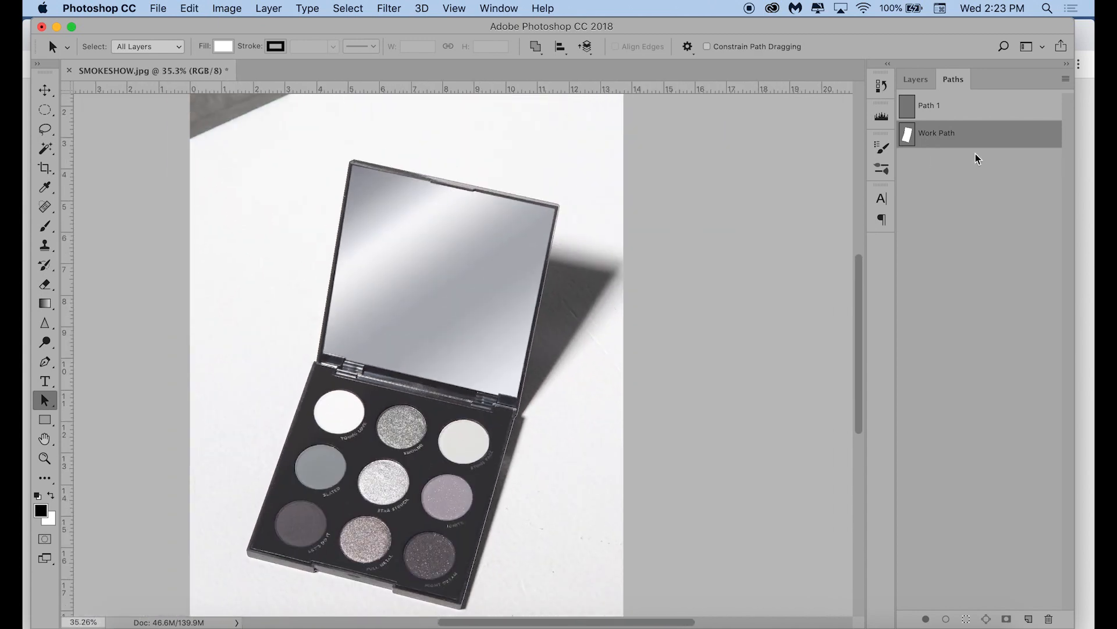
- Save the Work Path under the name PALETTE
double_click(937, 133)
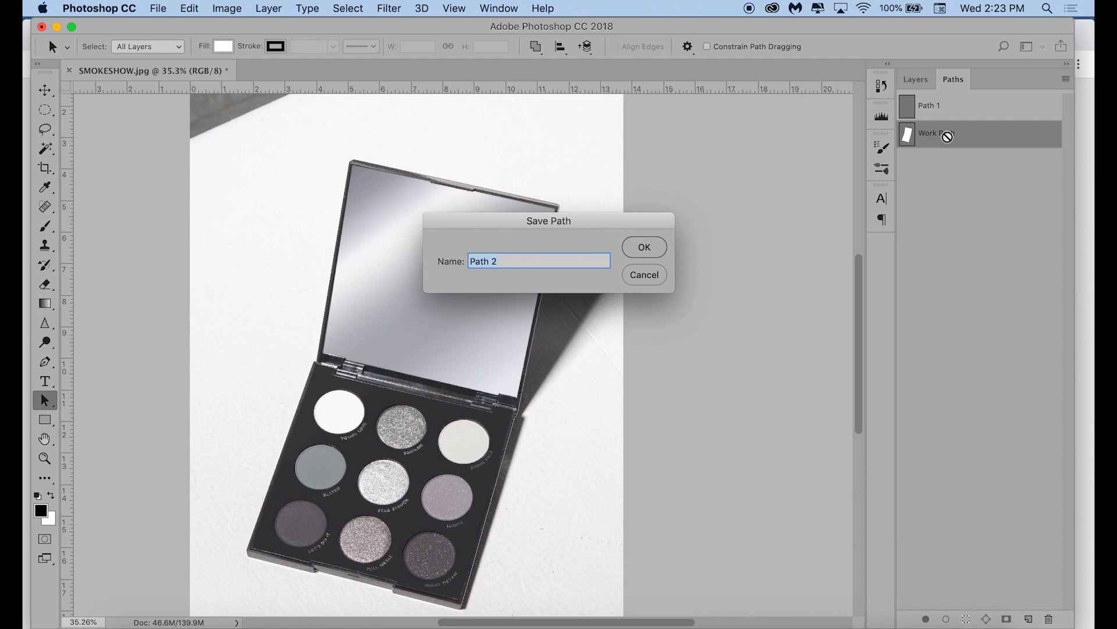
left_click(642, 247)
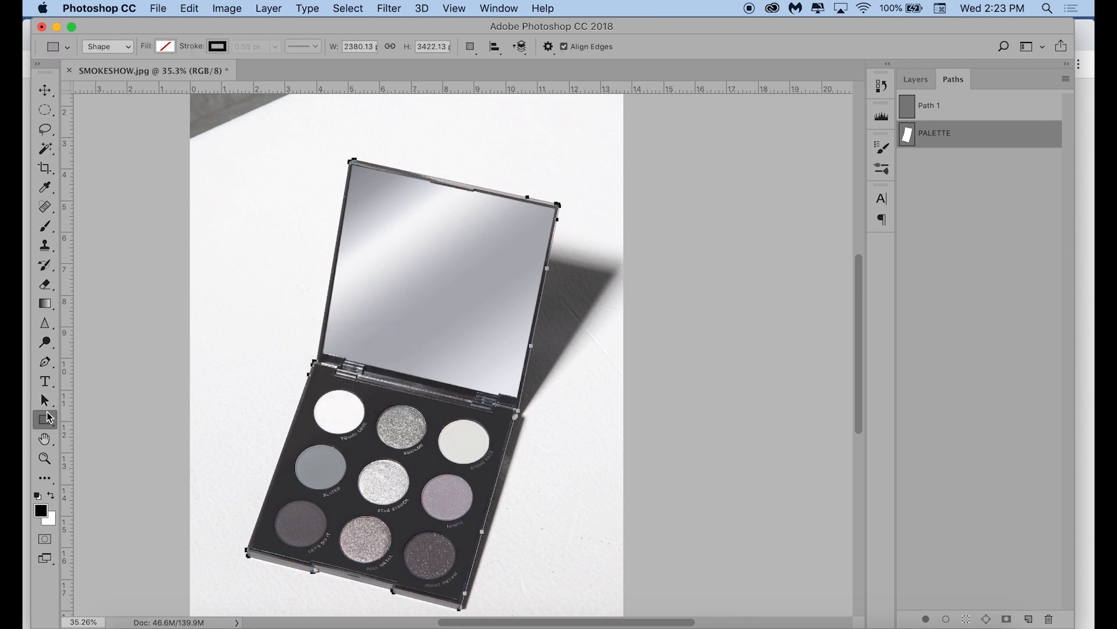
left_click(44, 400)
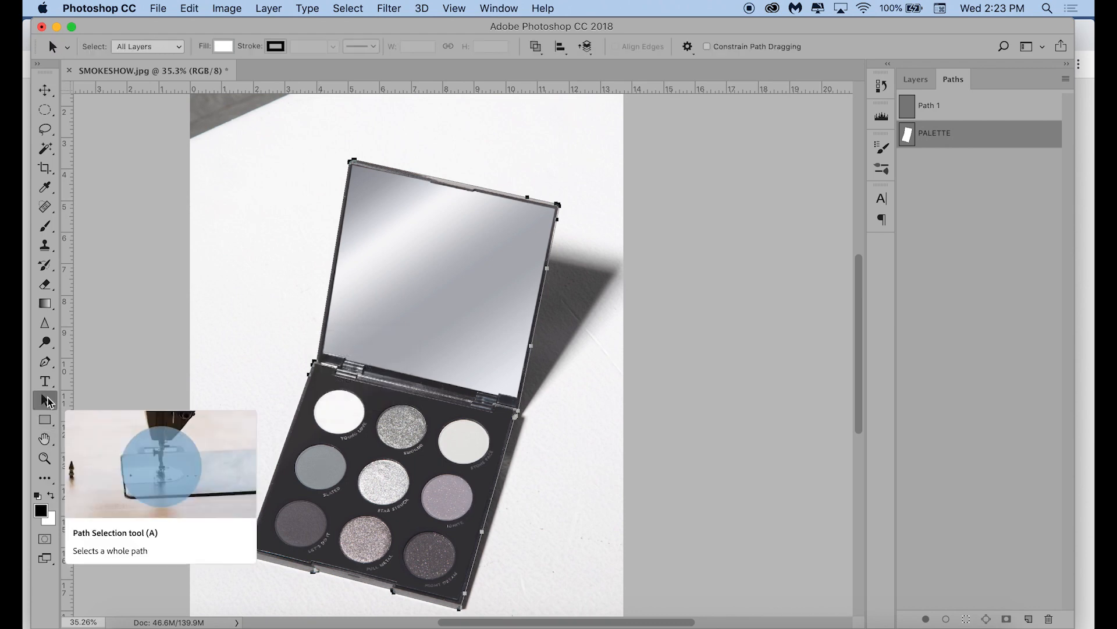
mouse_move(298, 360)
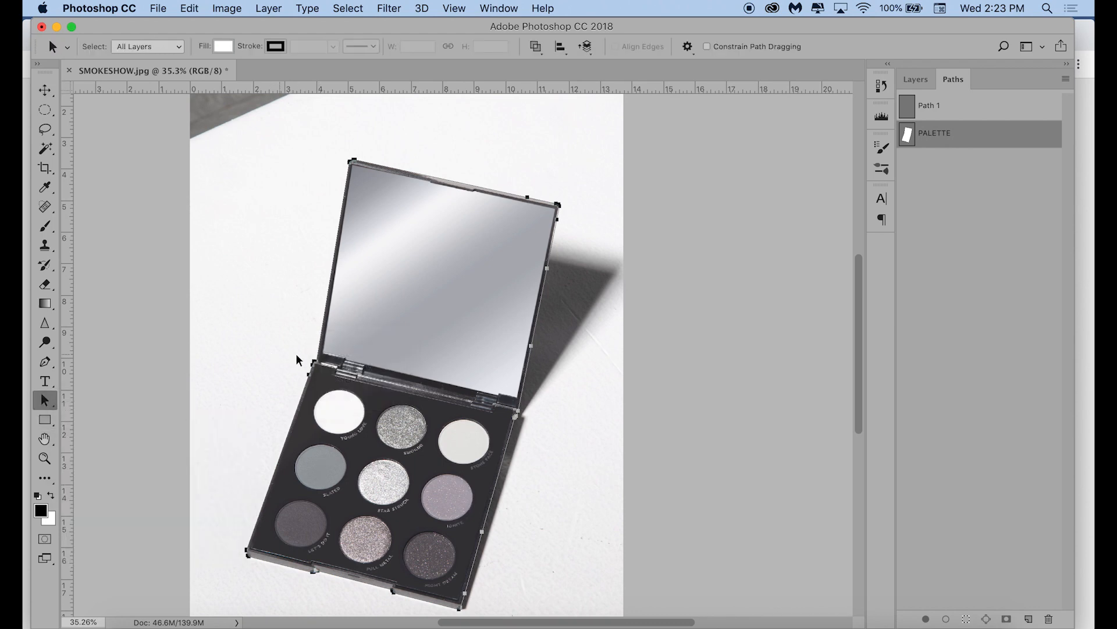
- Make a selection from the PALETTE path with a 1-pixel feather radius, hiding the path outline
right_click(298, 359)
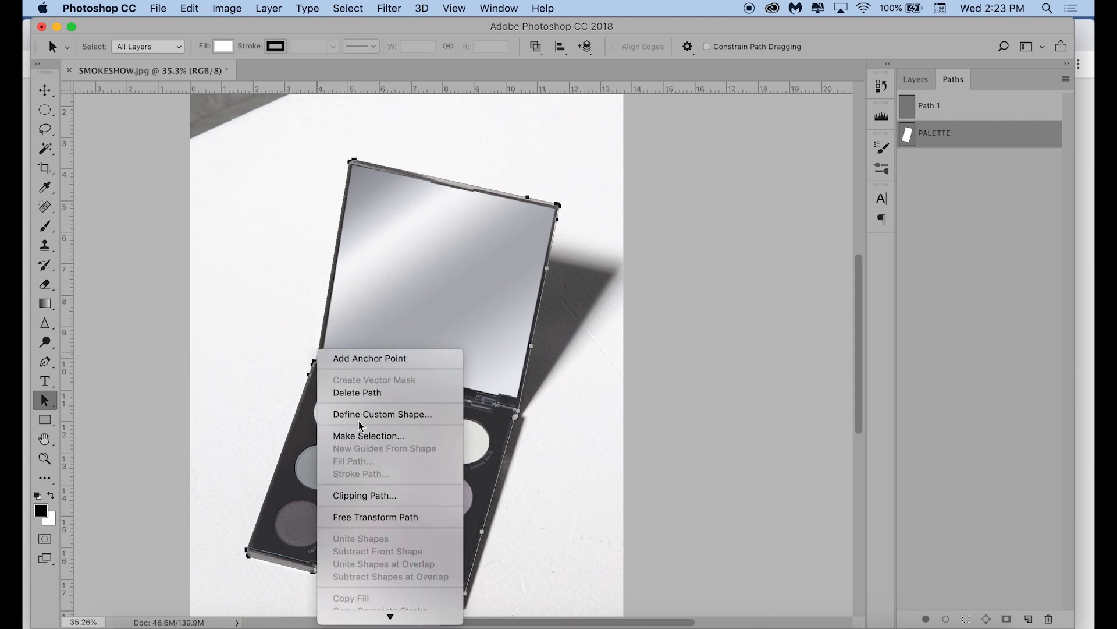
left_click(368, 435)
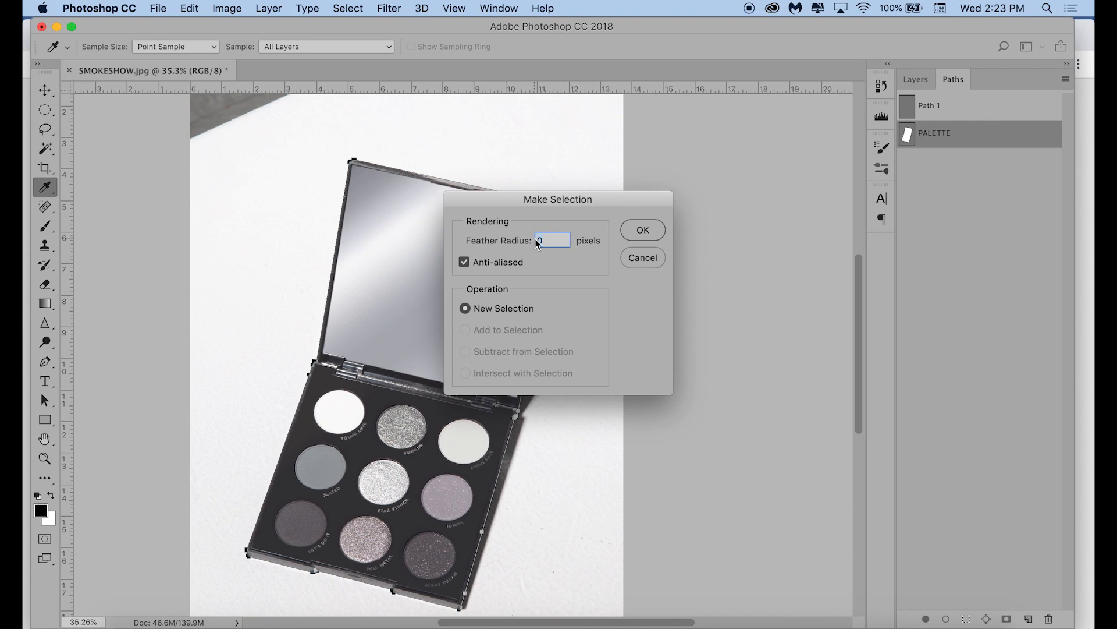
type("1")
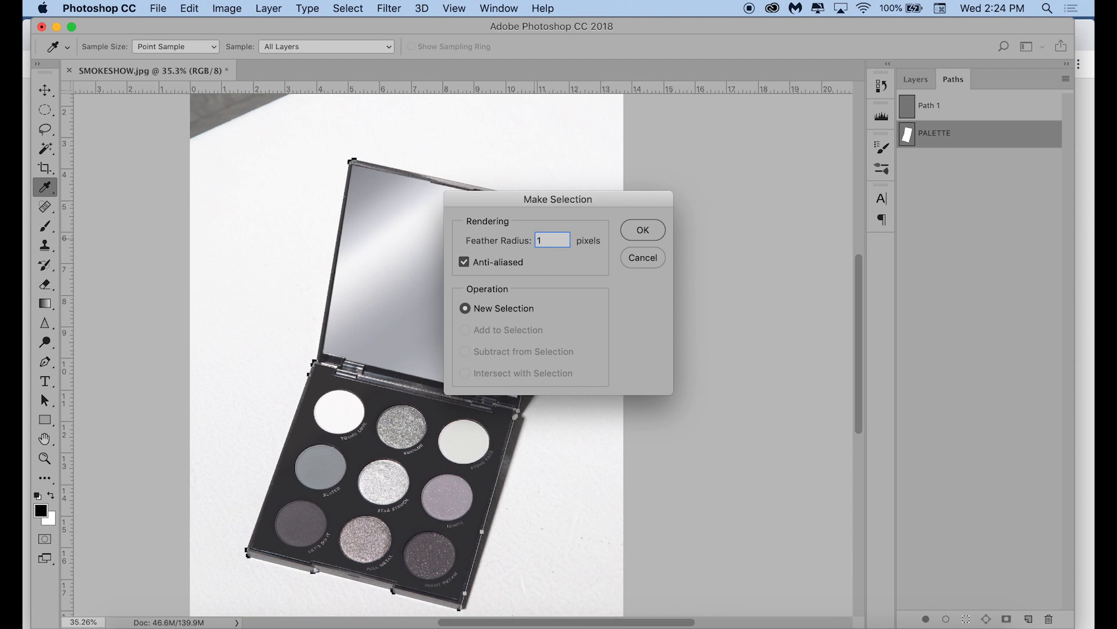
left_click(641, 230)
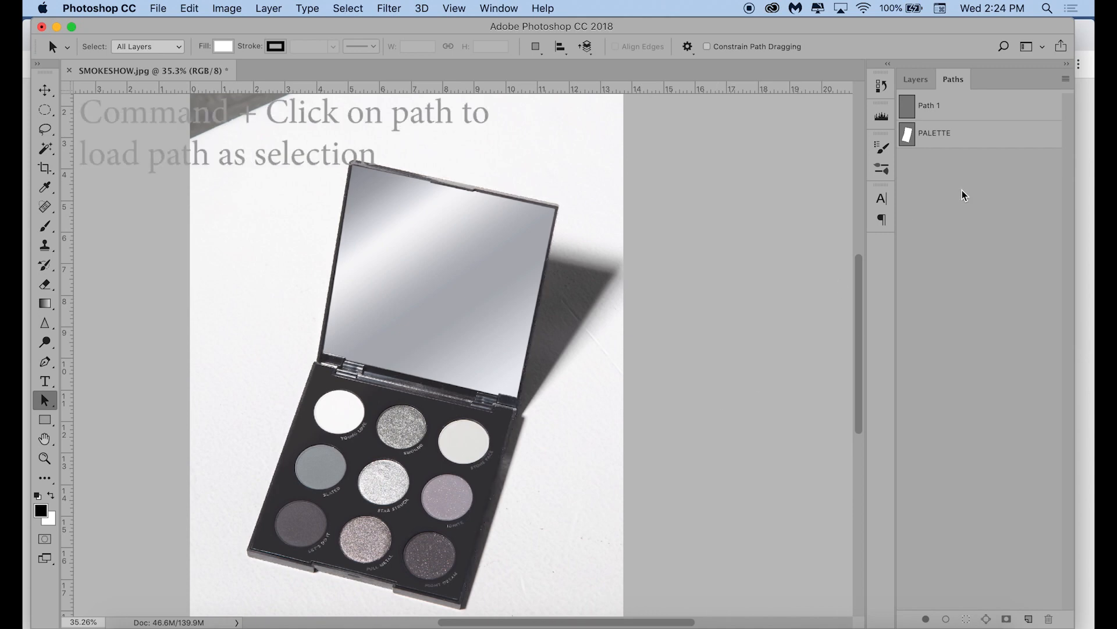
left_click(908, 136)
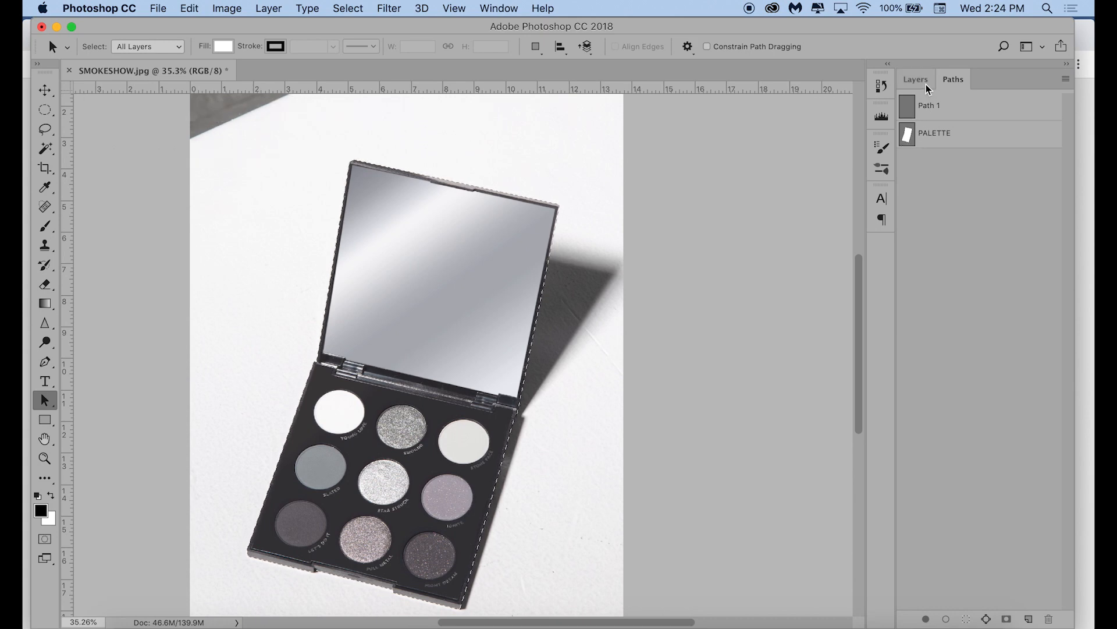
- Mask the PALETTE layer to the palette selection, then show Background and SHADOW again
left_click(916, 79)
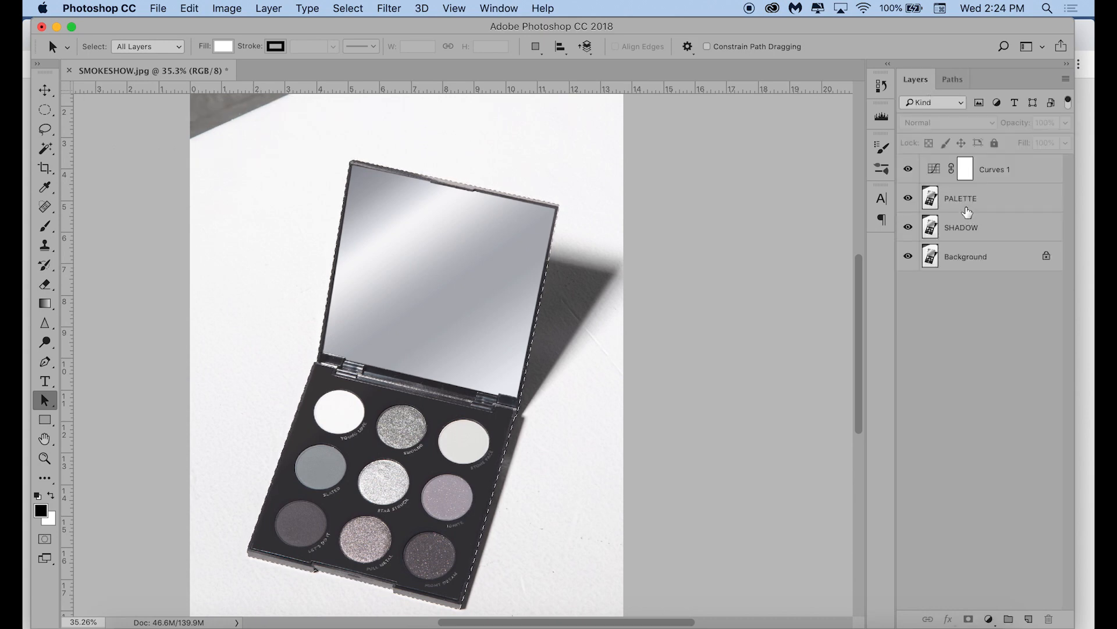
mouse_move(930, 198)
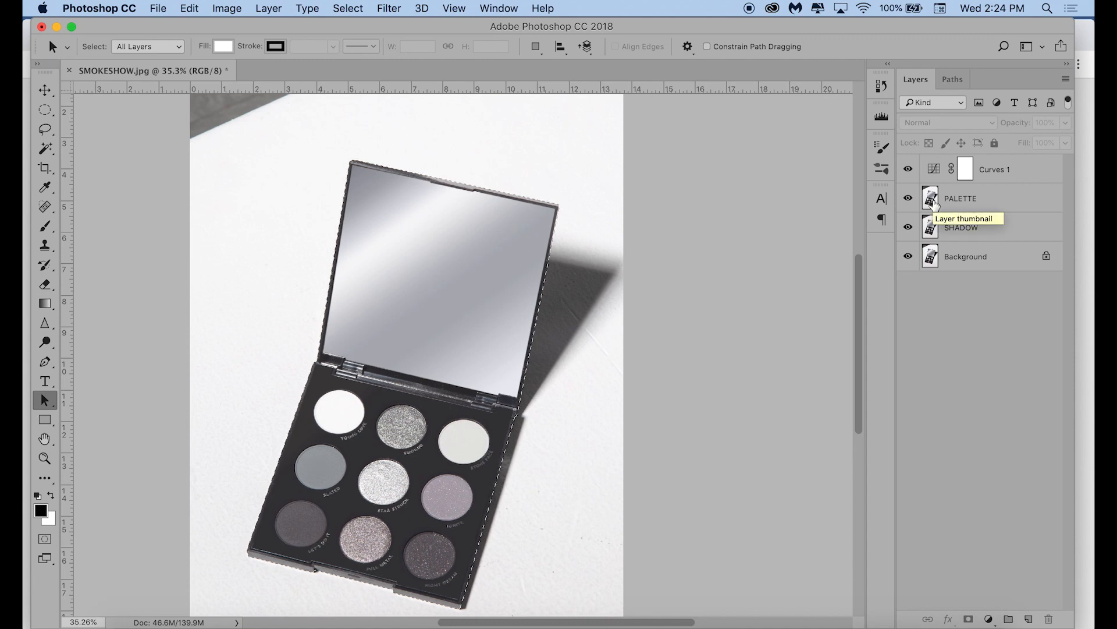
left_click(960, 198)
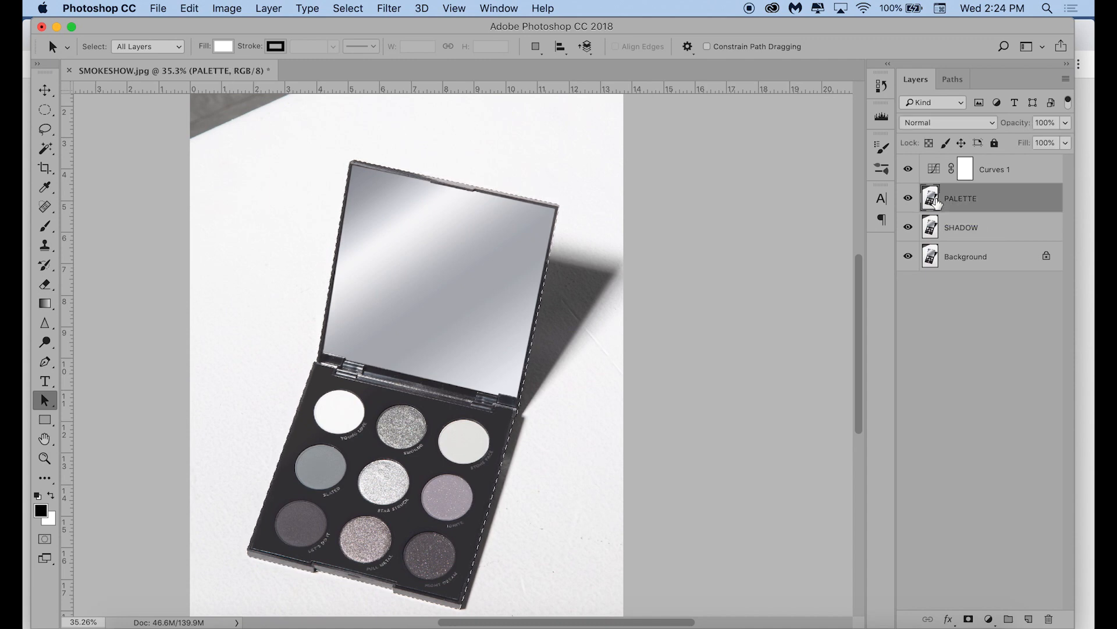
left_click(969, 619)
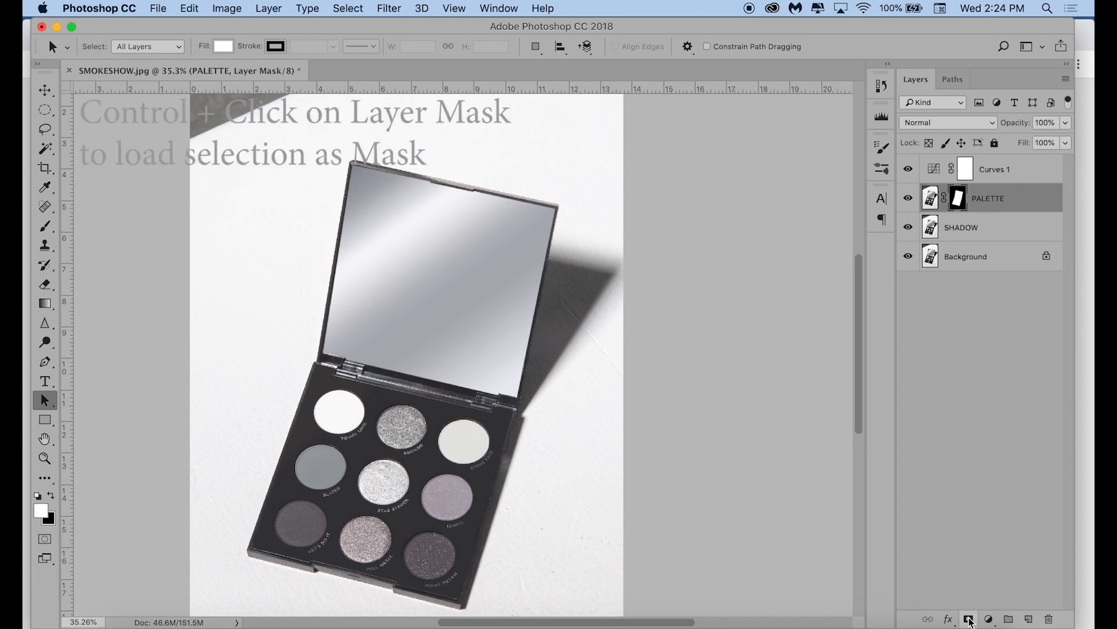
mouse_move(944, 380)
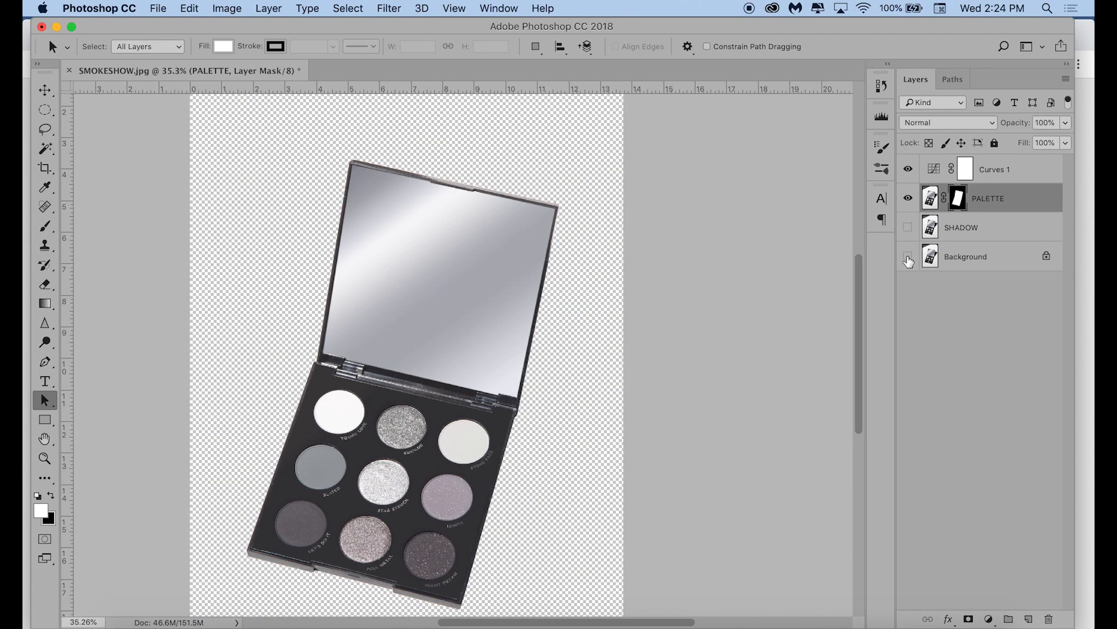
mouse_move(909, 260)
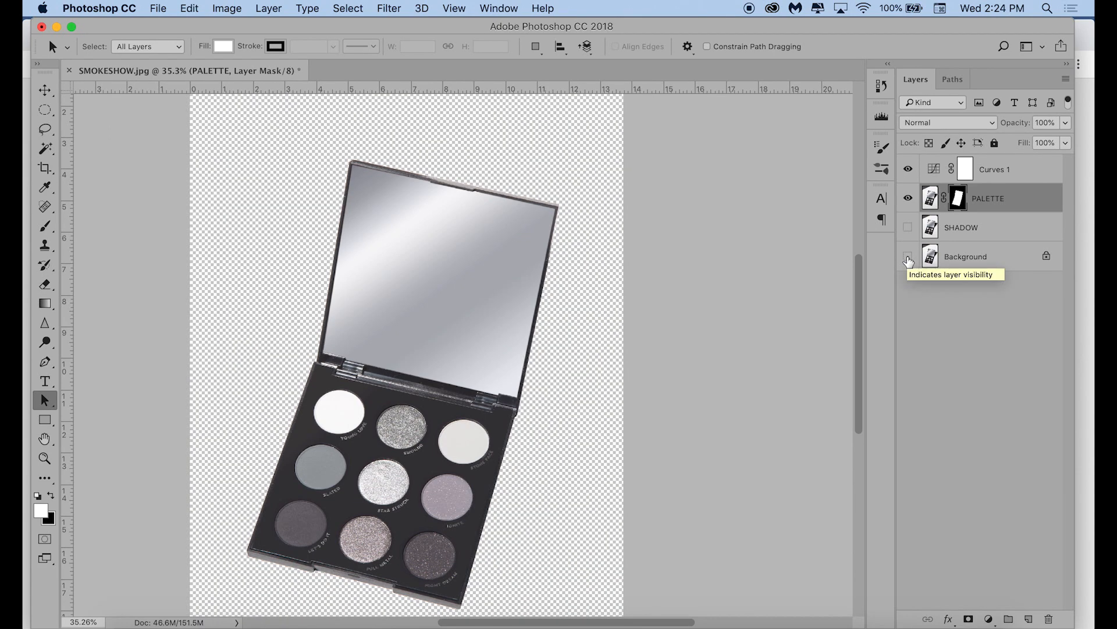
left_click(908, 260)
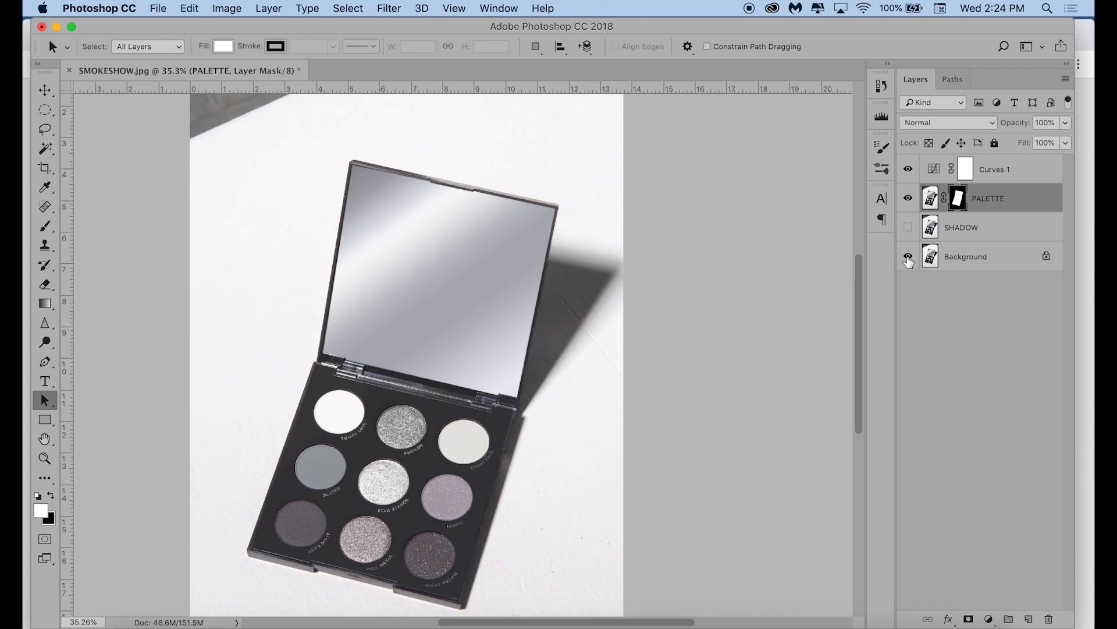
left_click(908, 228)
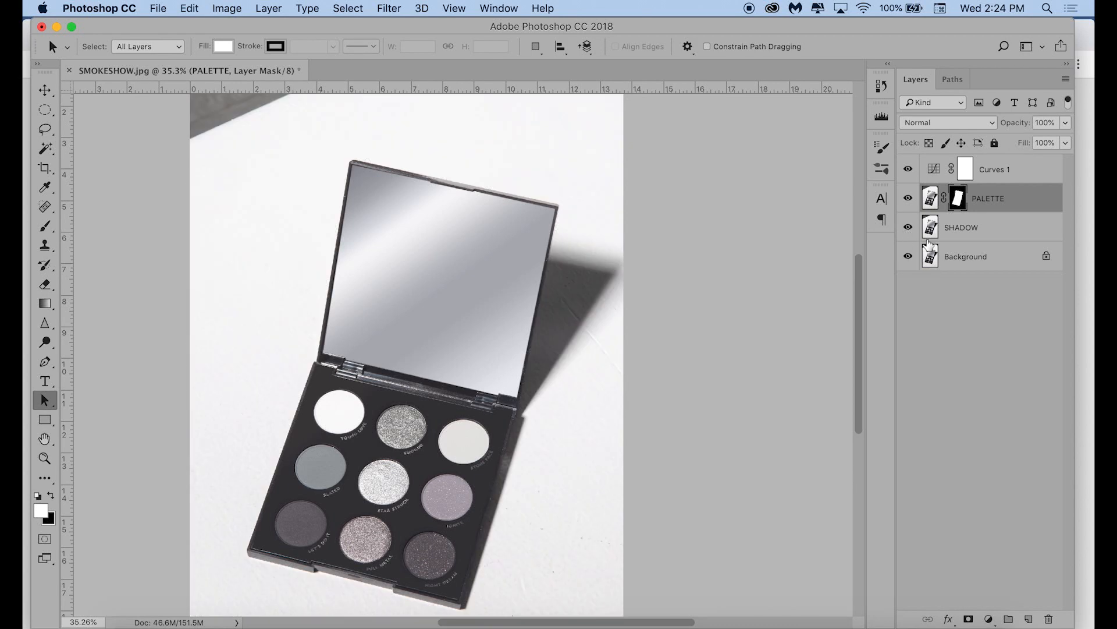
mouse_move(984, 82)
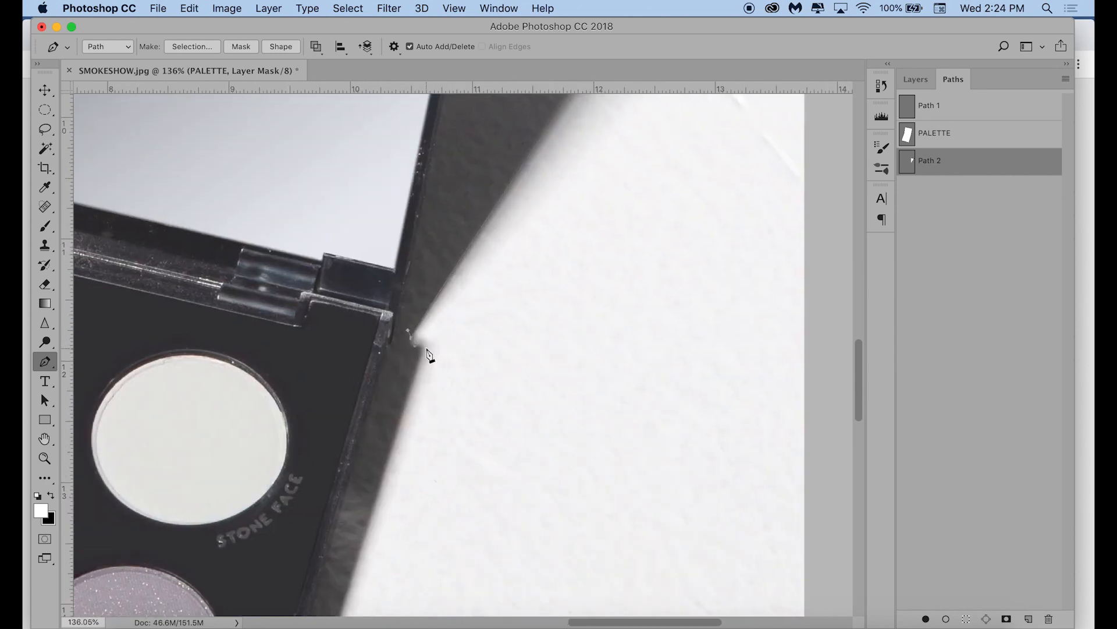
- Trace the palette's cast shadow with Pen anchor points
left_click(425, 340)
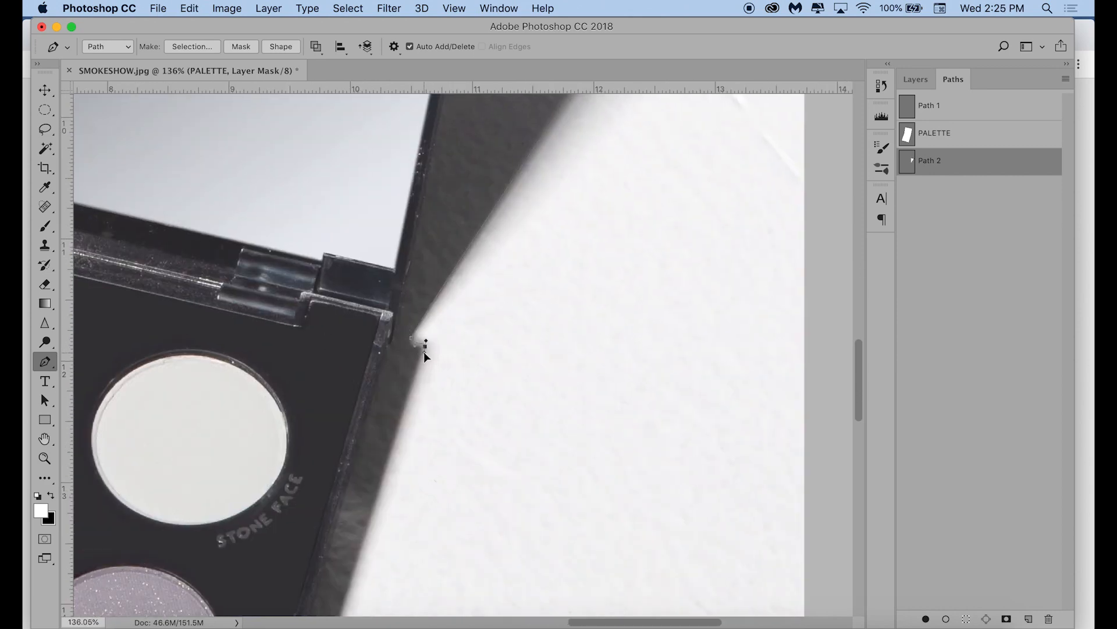
scroll("down", 3)
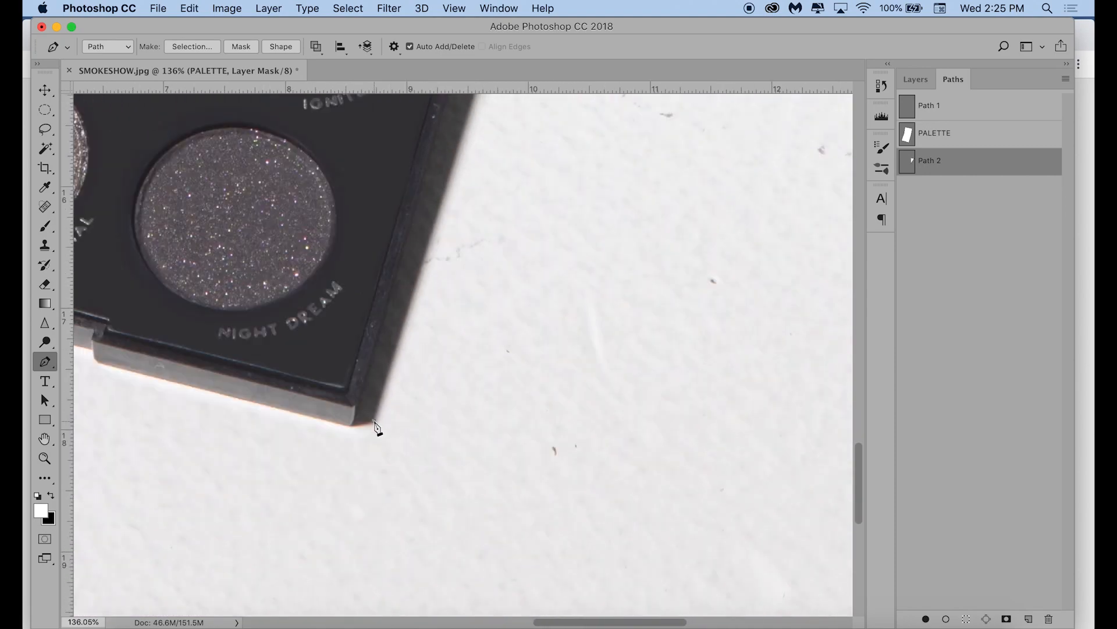
left_click(373, 422)
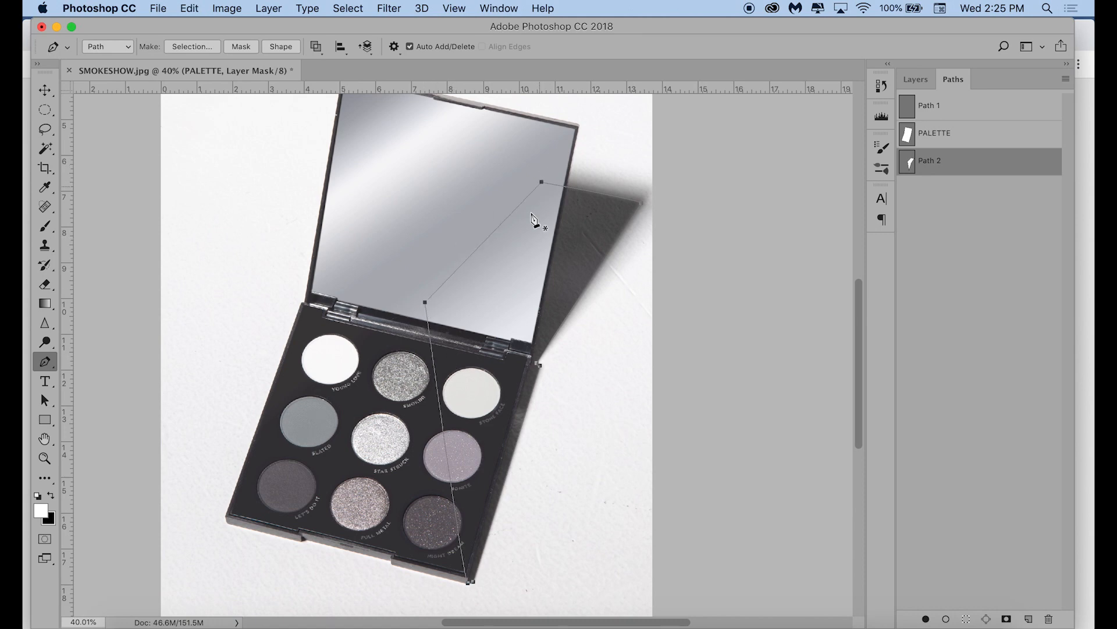
mouse_move(650, 303)
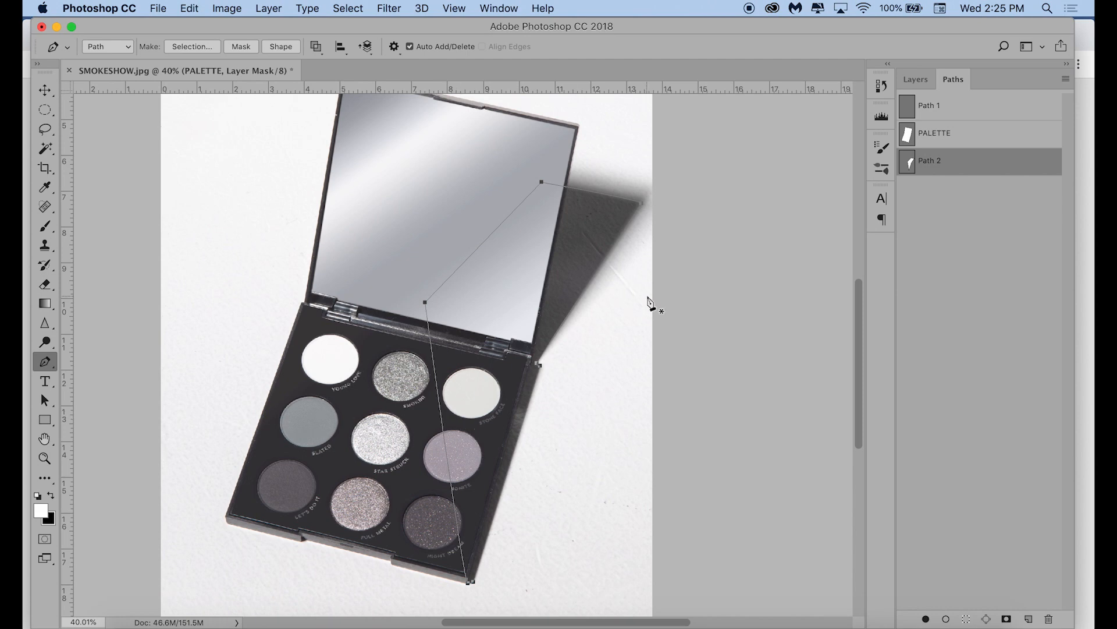
- Rename the shadow path SHADOW and turn it into a 2-pixel feathered selection
double_click(930, 161)
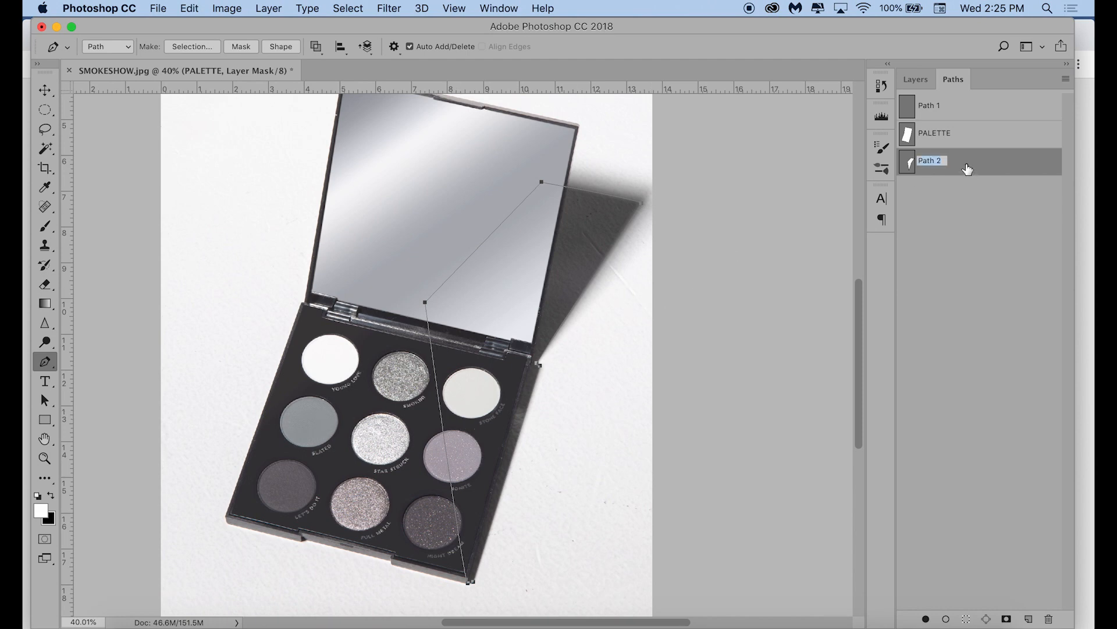
type("SHADOW")
type("2")
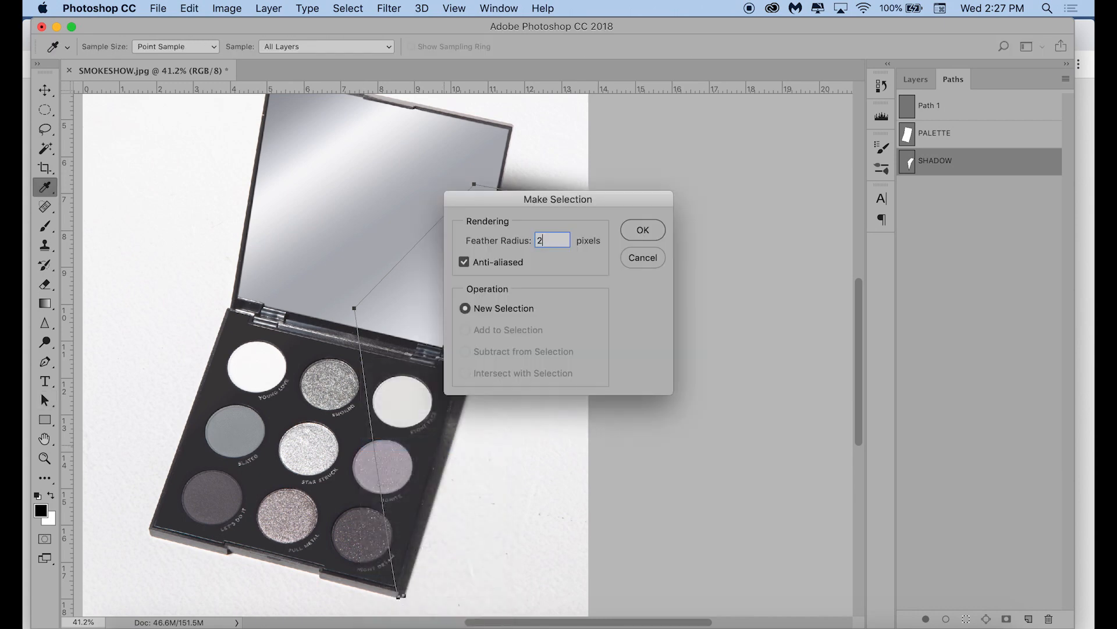
left_click(641, 229)
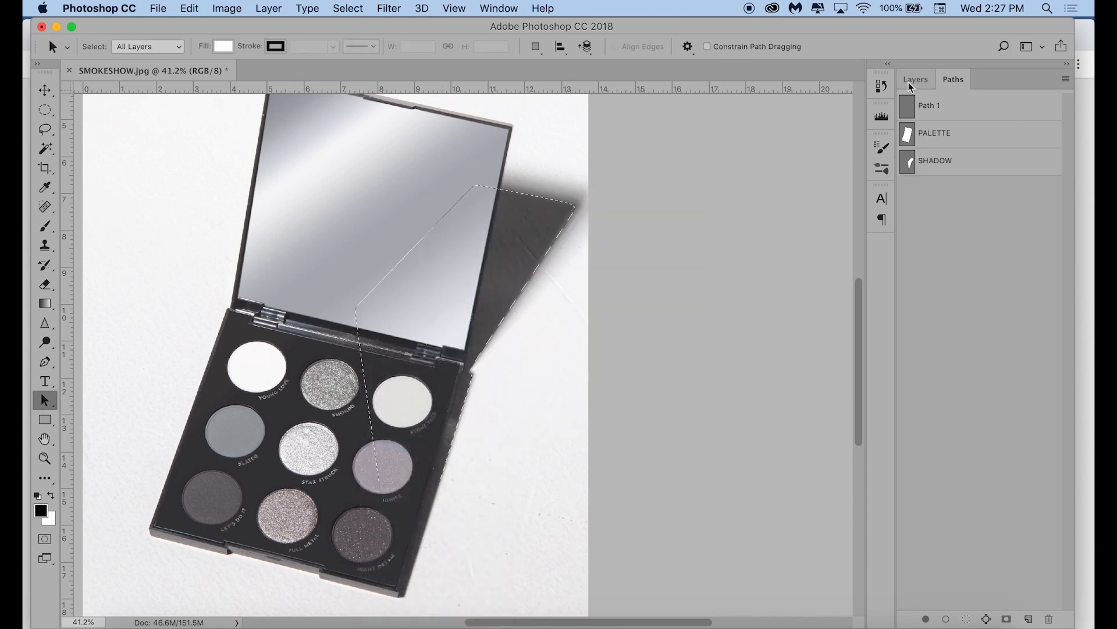
left_click(915, 79)
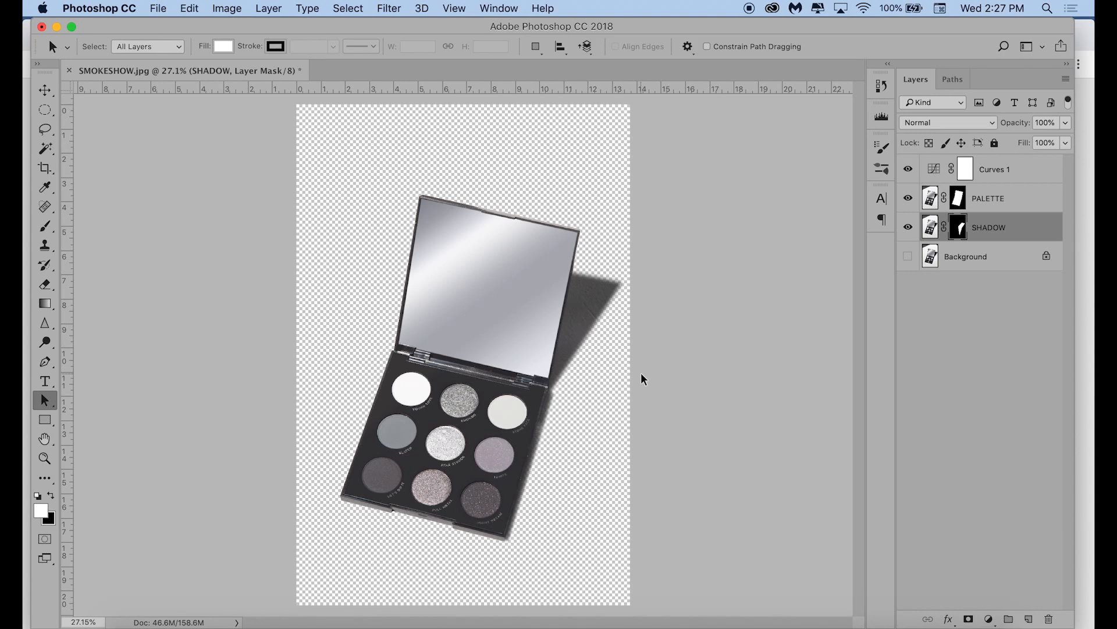
mouse_move(1003, 317)
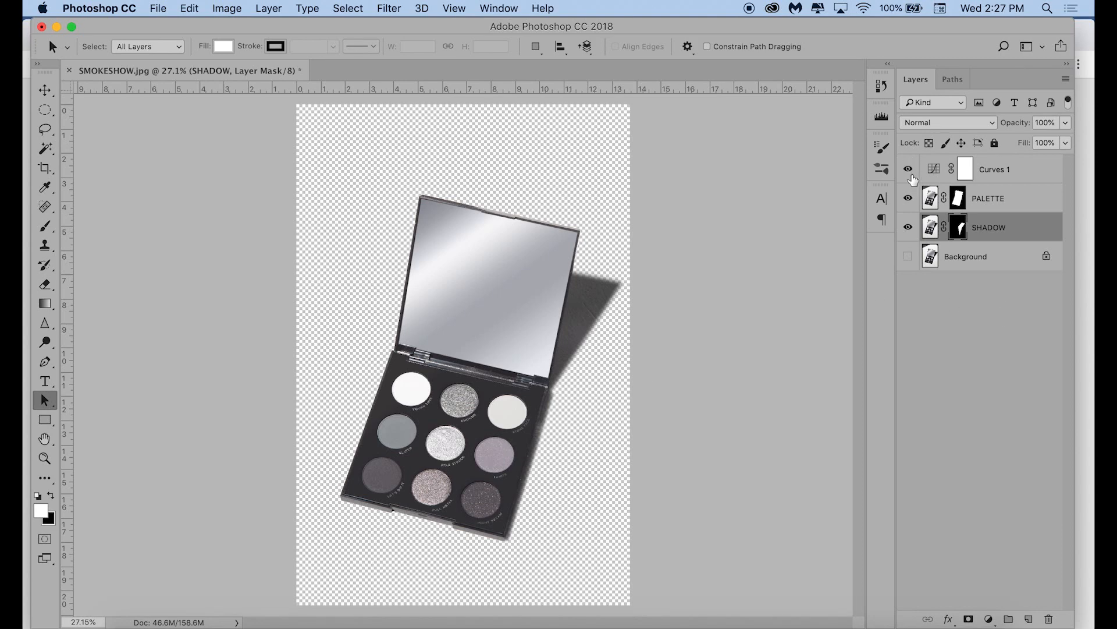
- Hide the Curves 1 adjustment layer
left_click(907, 169)
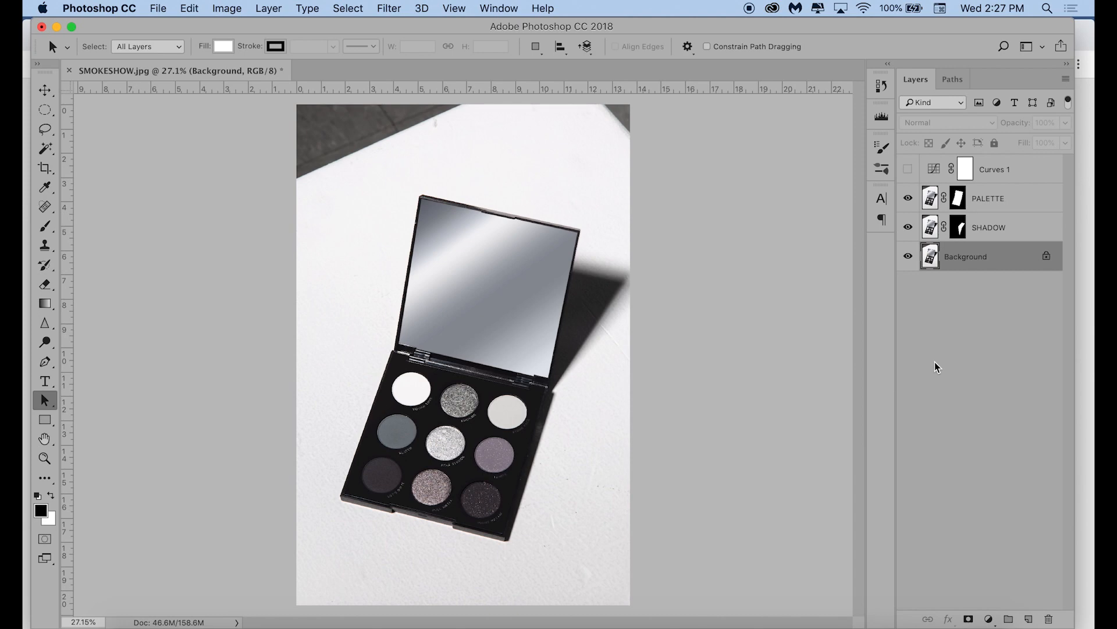
- Add an empty layer named GRADIENT just above the Background layer
left_click(1029, 618)
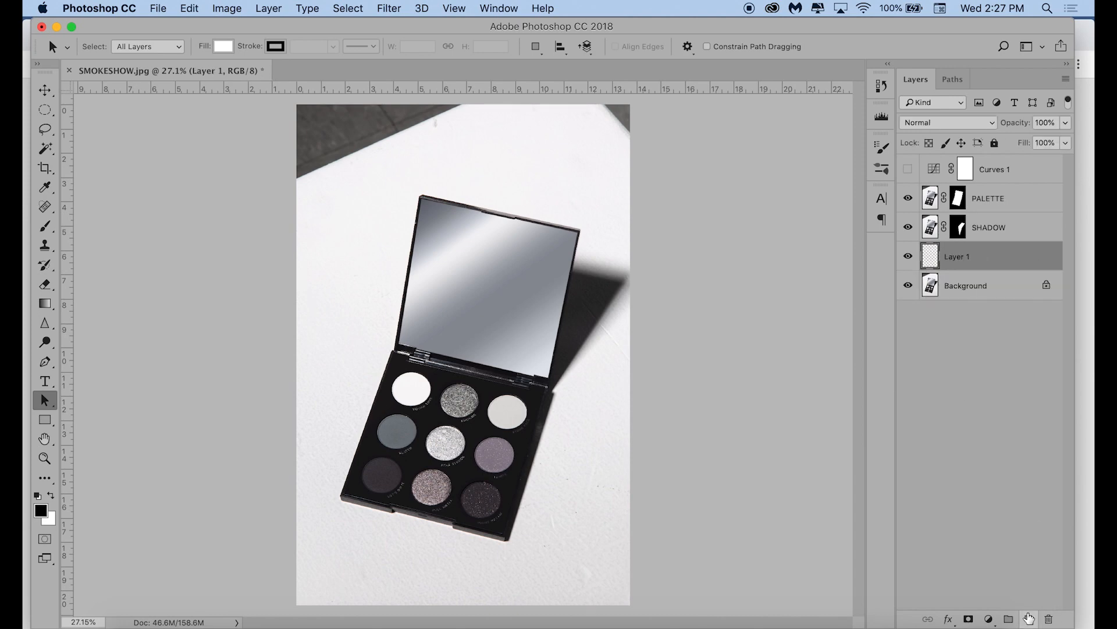
left_click(269, 8)
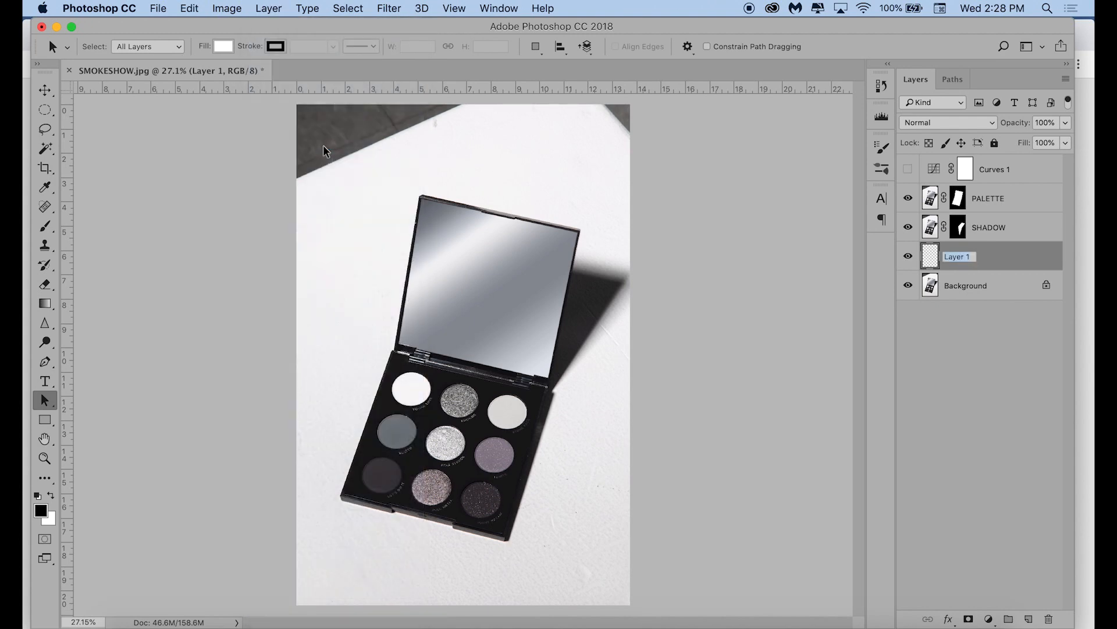
type("GRADIENT")
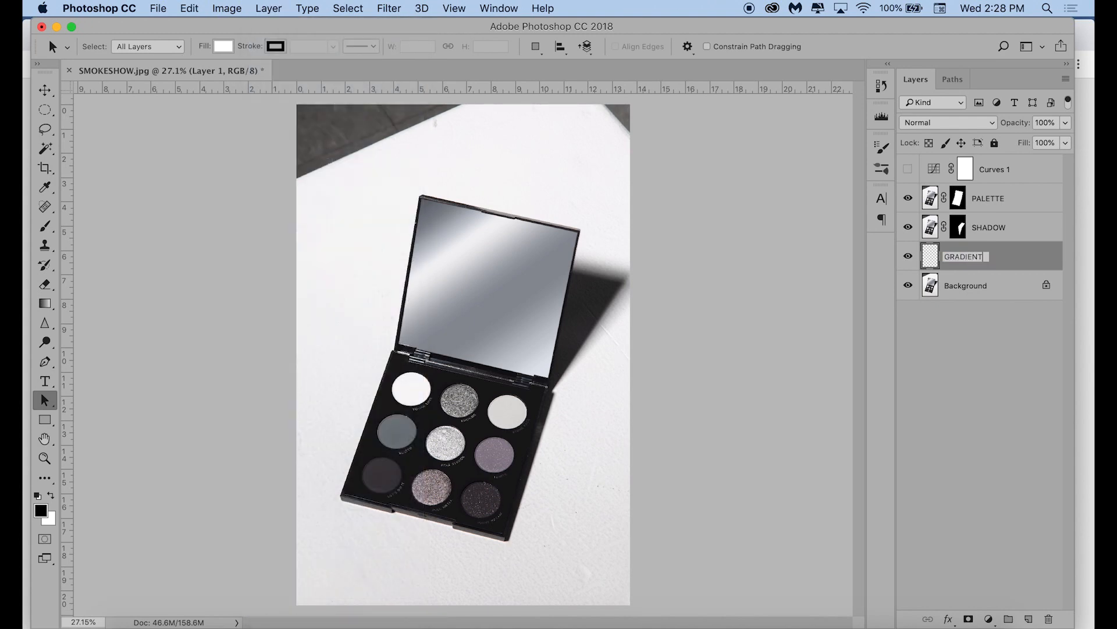
left_click(965, 286)
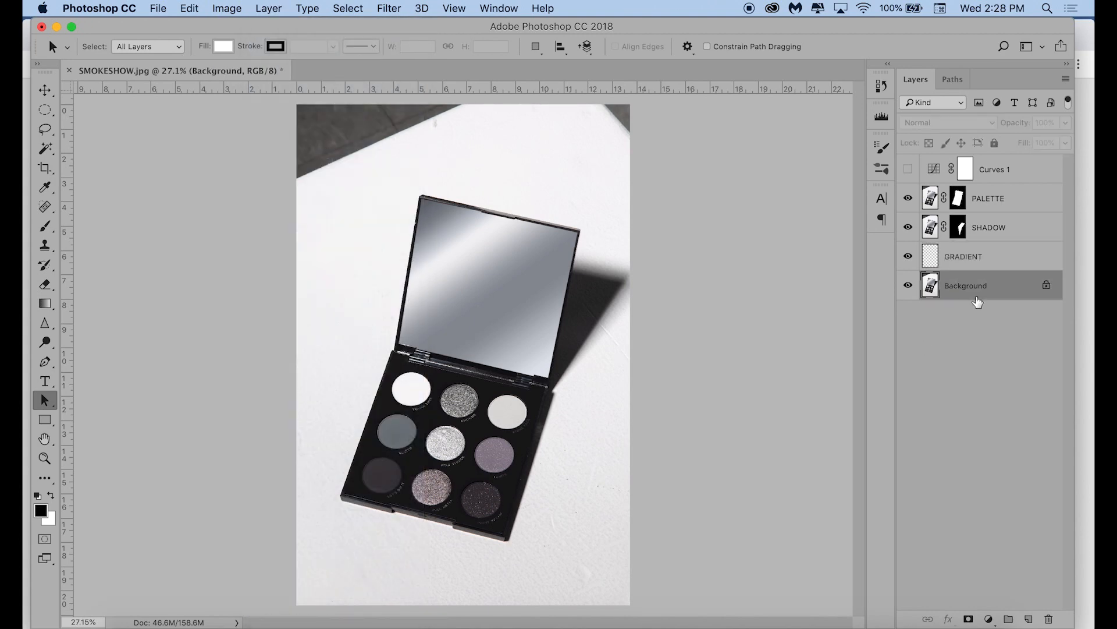
left_click(44, 302)
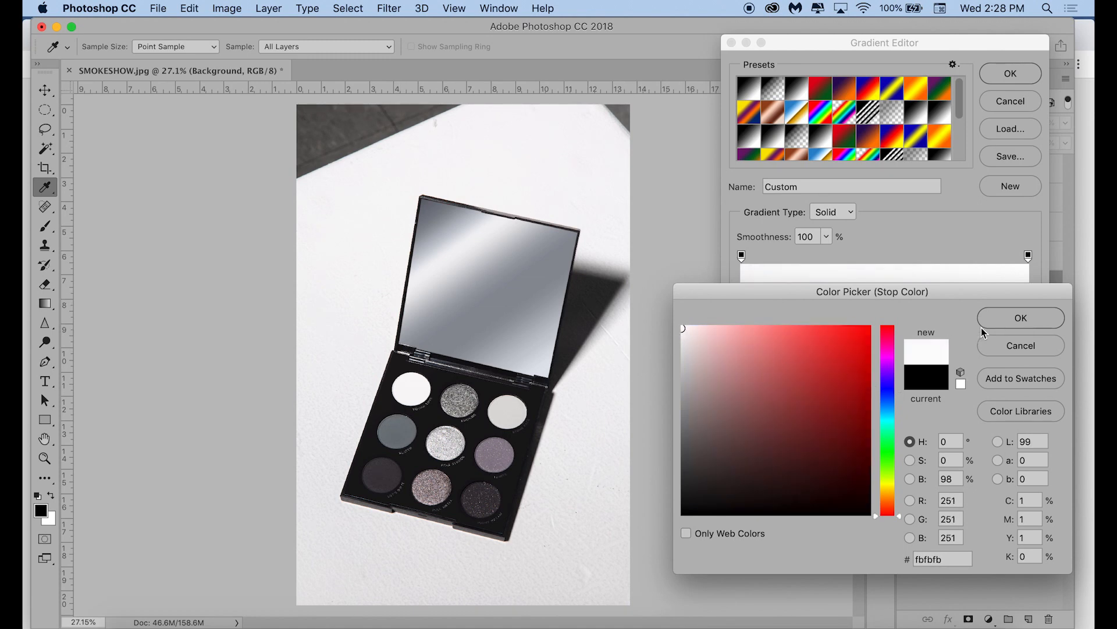
- Set the custom gradient's two stops to near-white and light grey sampled from the photo
left_click(1020, 318)
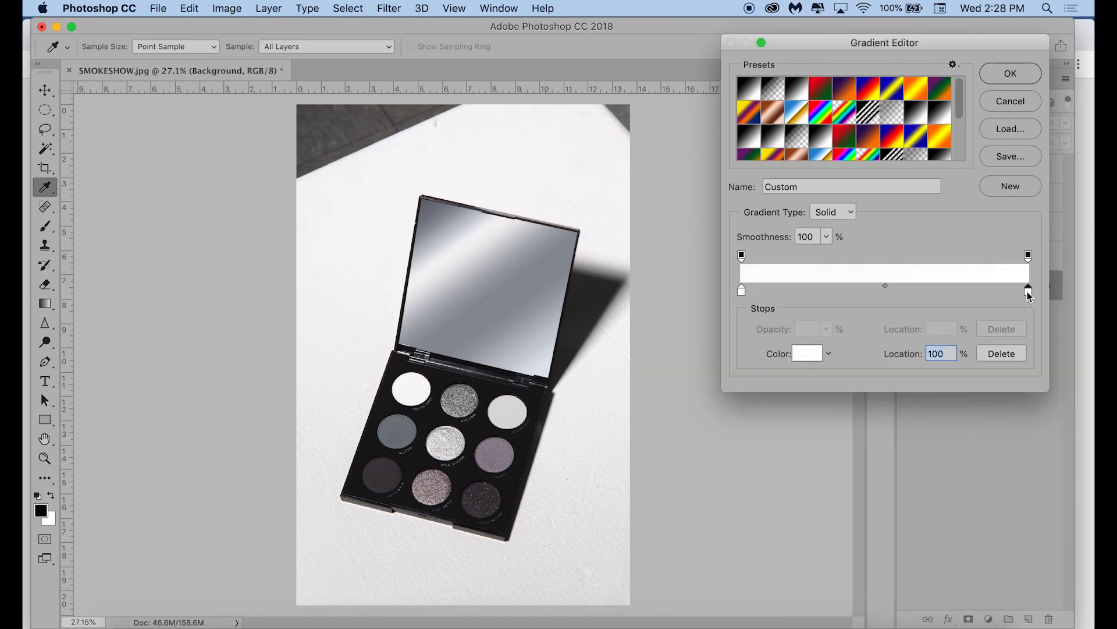
left_click(807, 353)
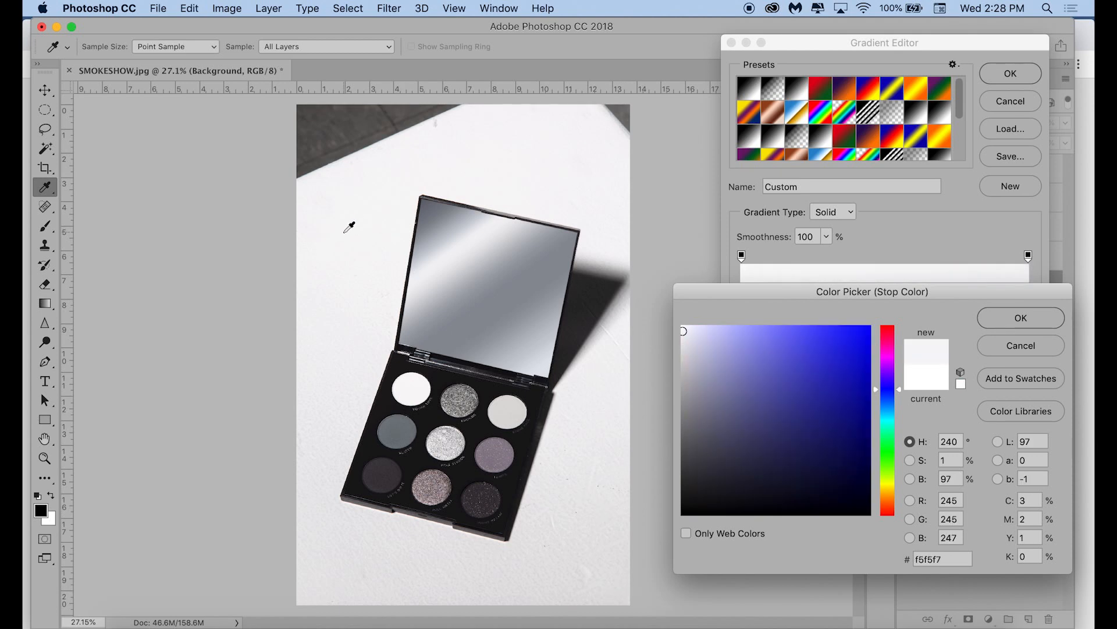
left_click(1019, 317)
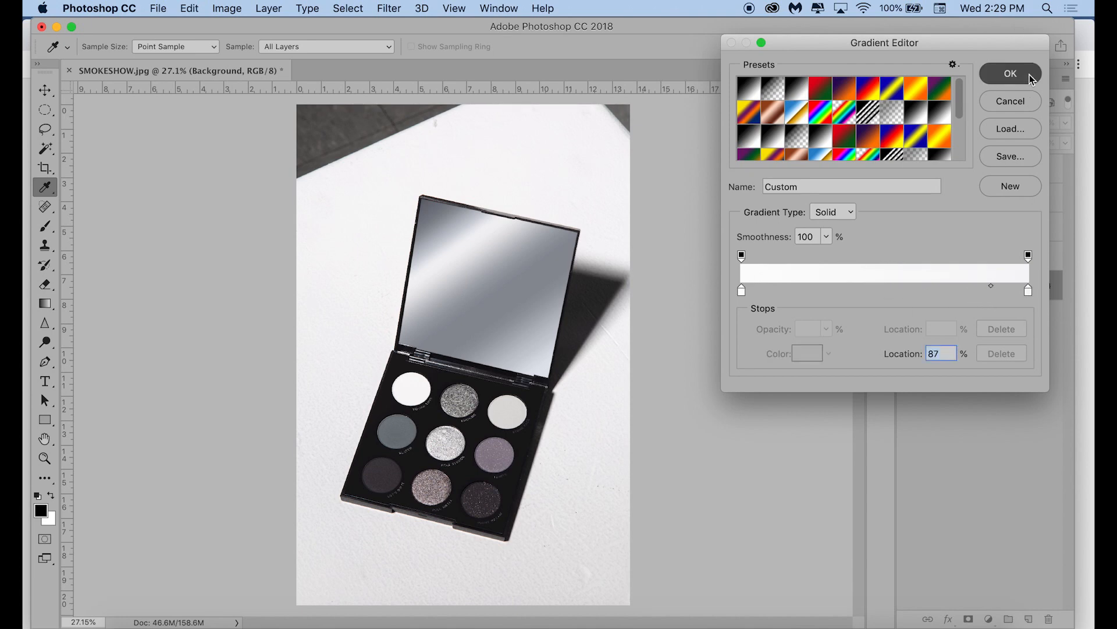
left_click(1009, 73)
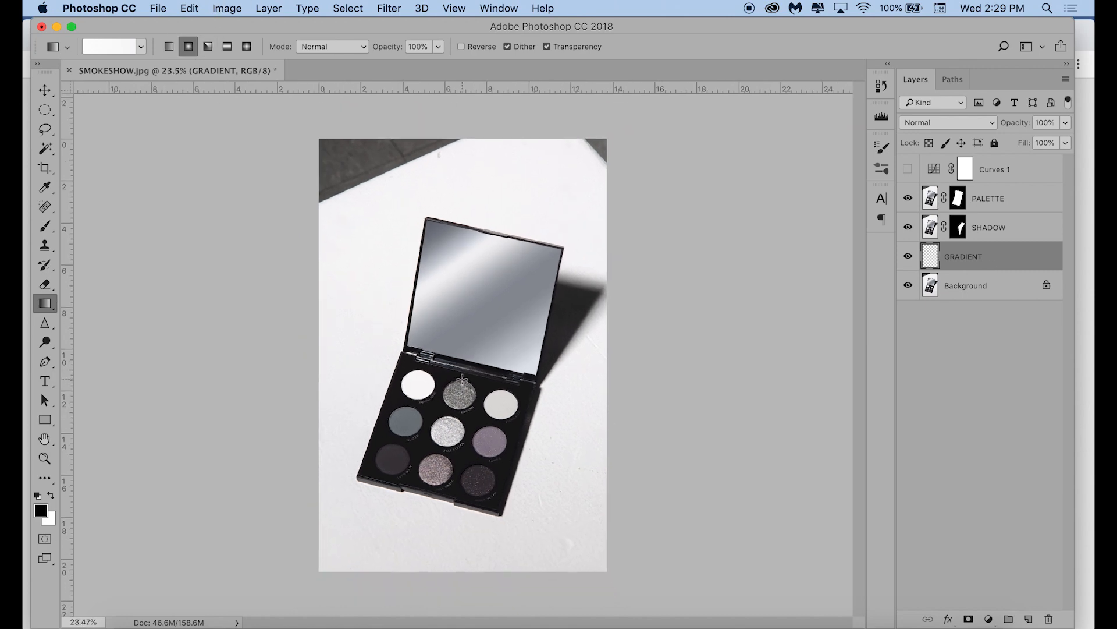
- Draw a white gradient across the GRADIENT layer, then reopen the gradient colour settings
left_click_drag(459, 382, 293, 99)
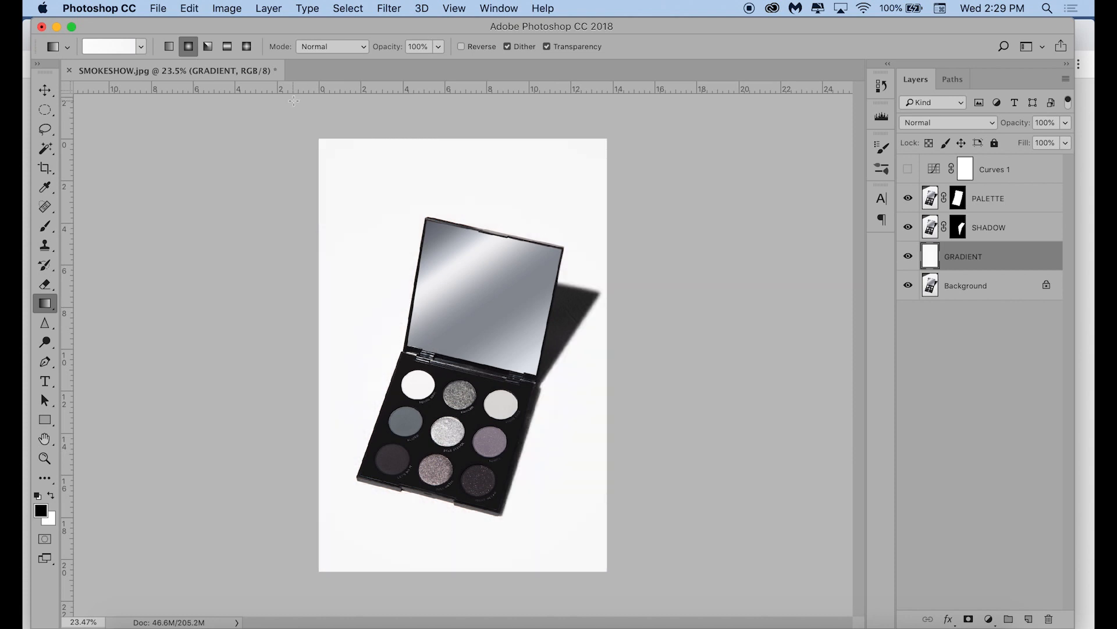
mouse_move(653, 625)
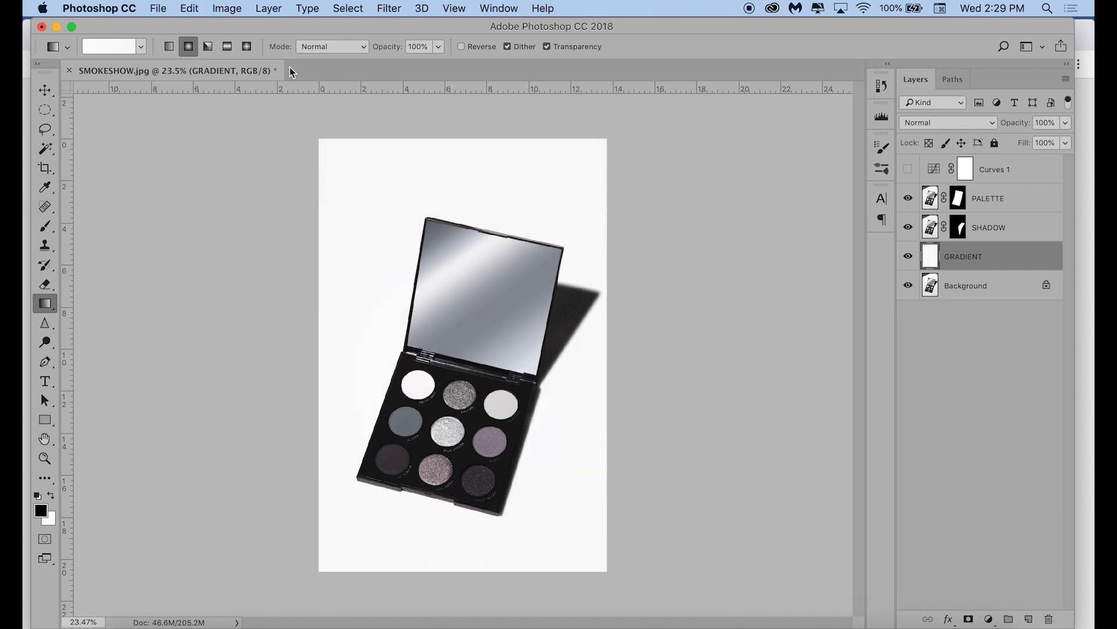
left_click(107, 47)
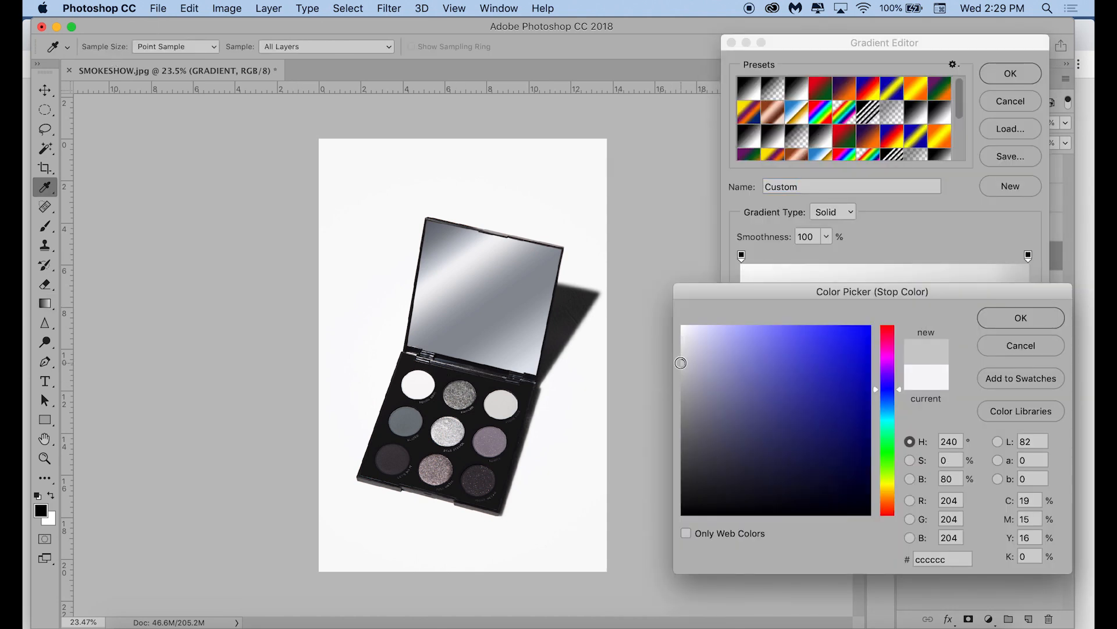
- Set the gradient stop to pure white and accept the white-to-grey gradient
left_click(1019, 317)
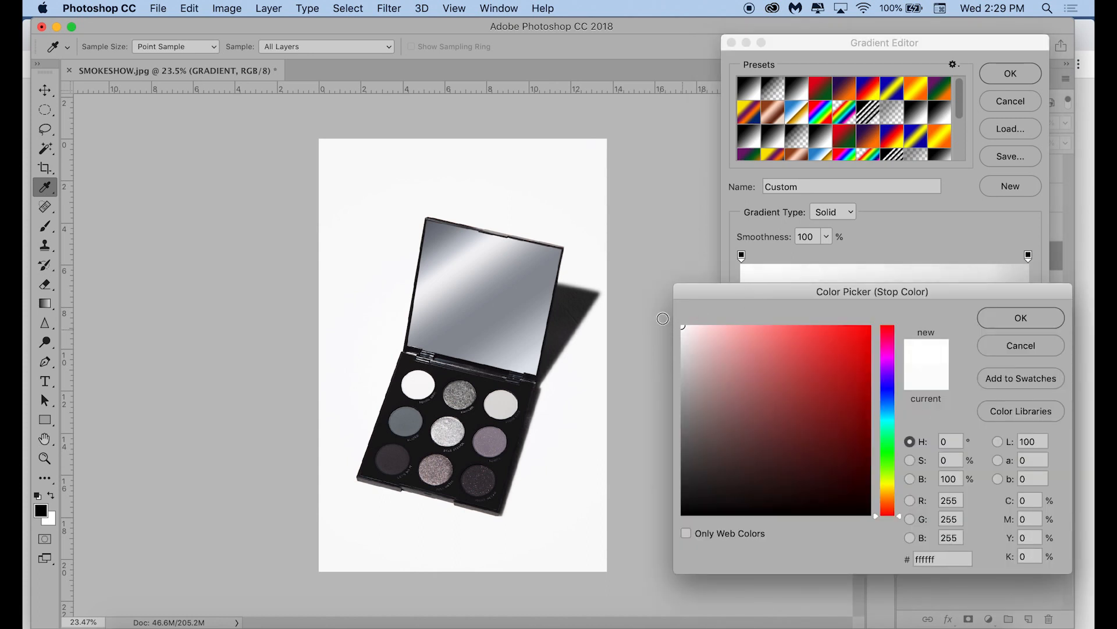
left_click(1020, 317)
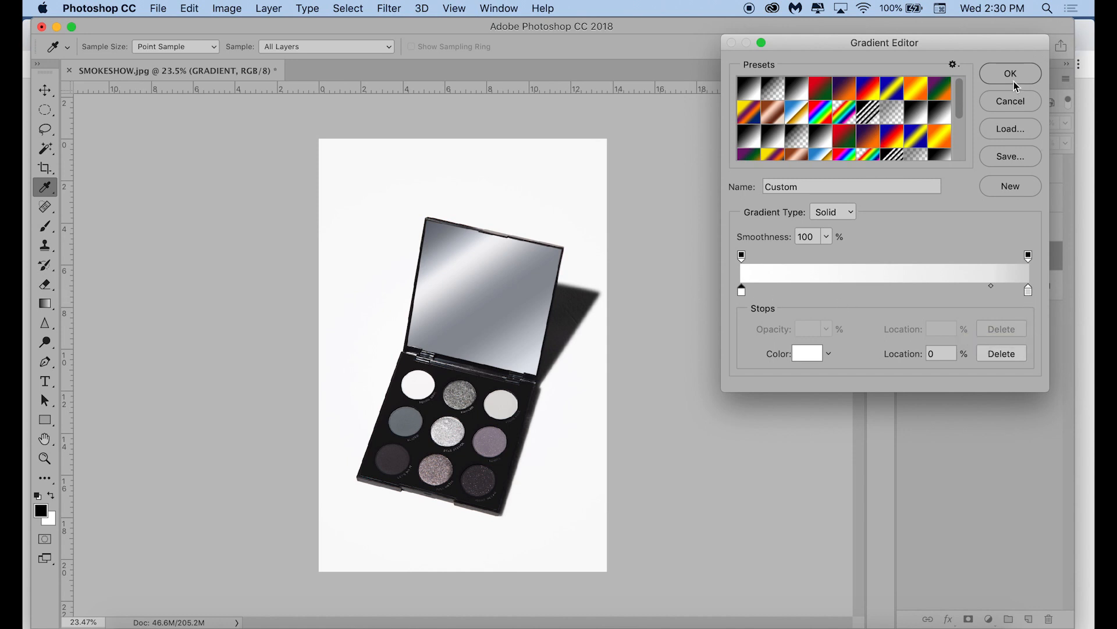
left_click(1010, 73)
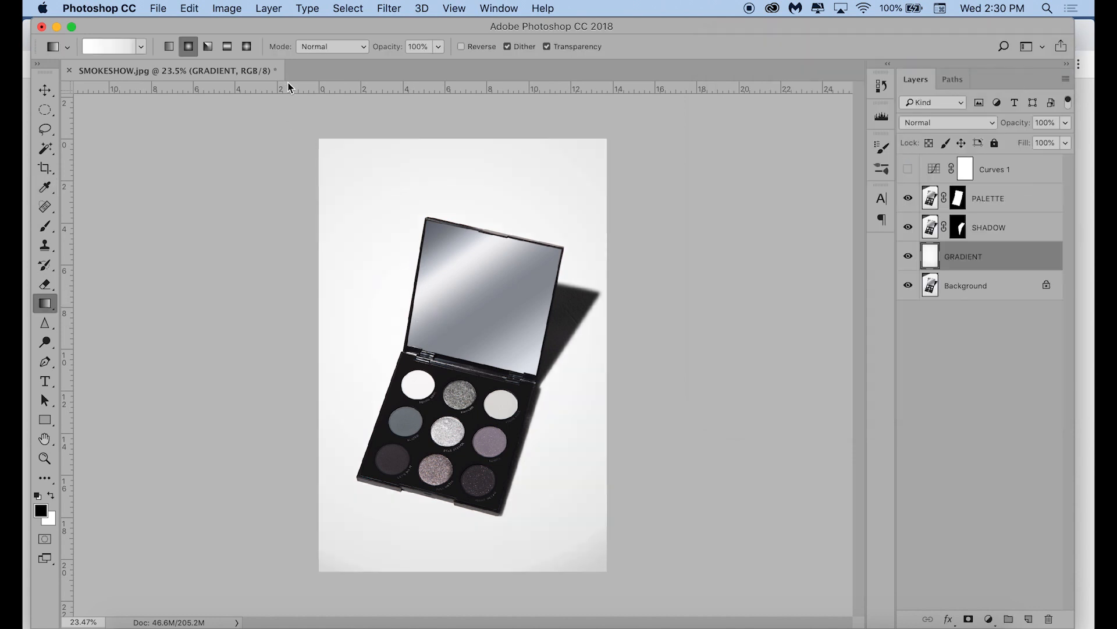
- Draw the radial gradient outward from the palette centre toward the corner
left_click_drag(460, 363, 349, 510)
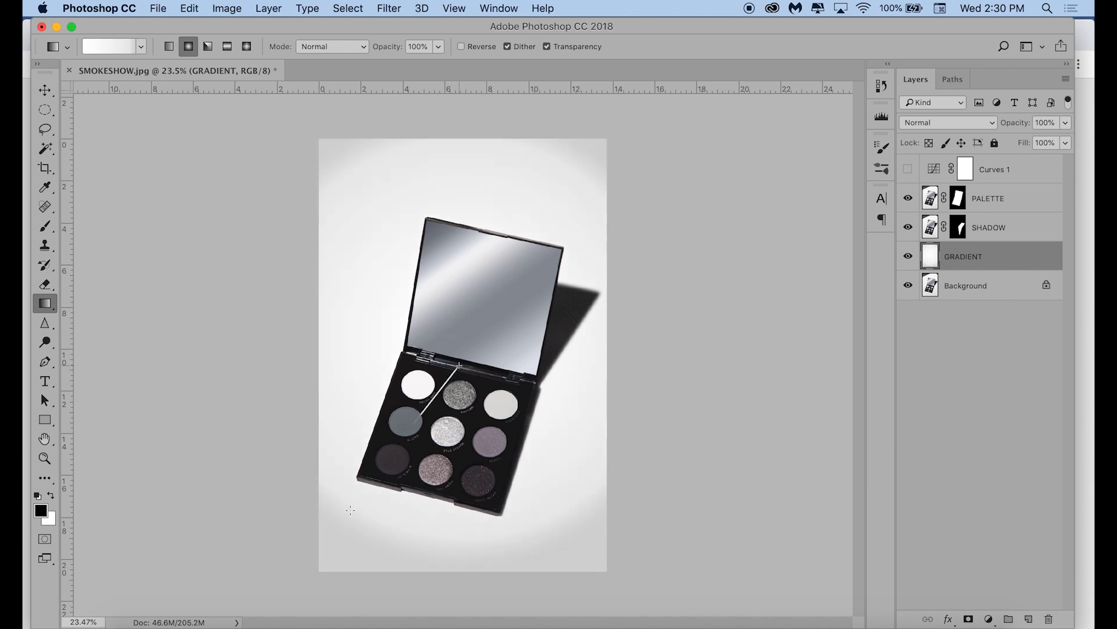
left_click_drag(459, 366, 347, 522)
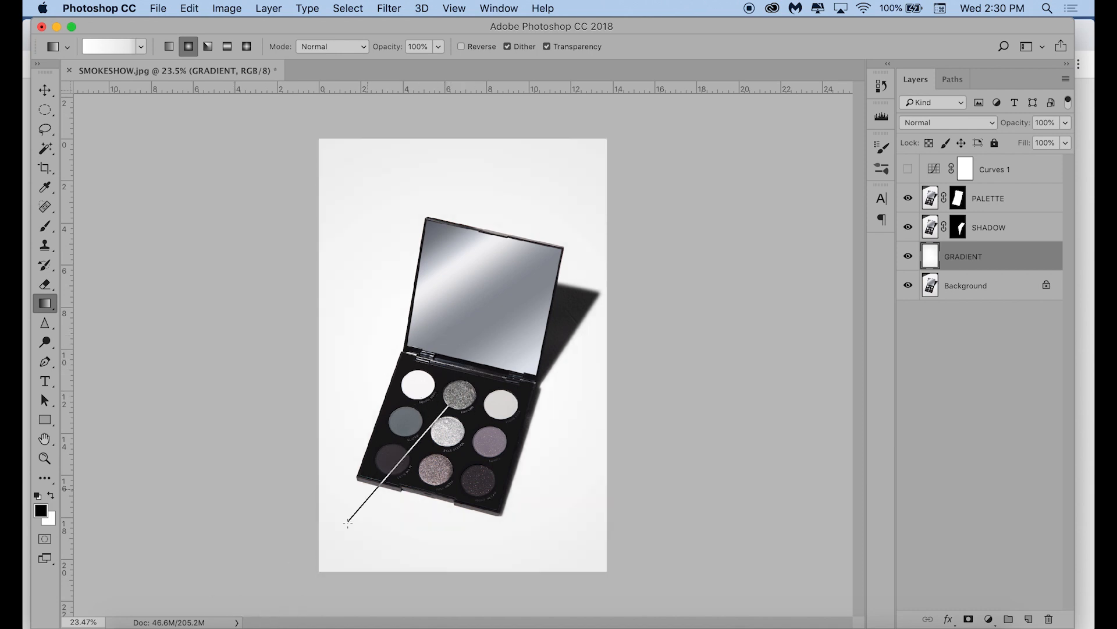
left_click_drag(347, 523, 605, 140)
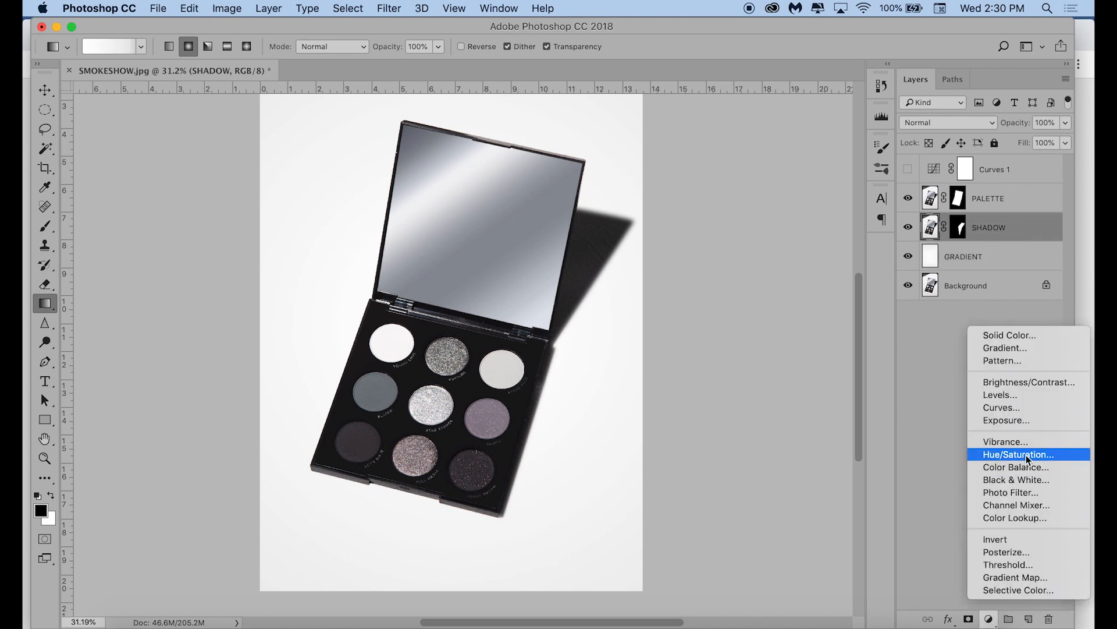
- Add a Hue/Saturation adjustment above SHADOW, apply a dark gradient, and raise SHADOW opacity toward 72%
left_click(1019, 454)
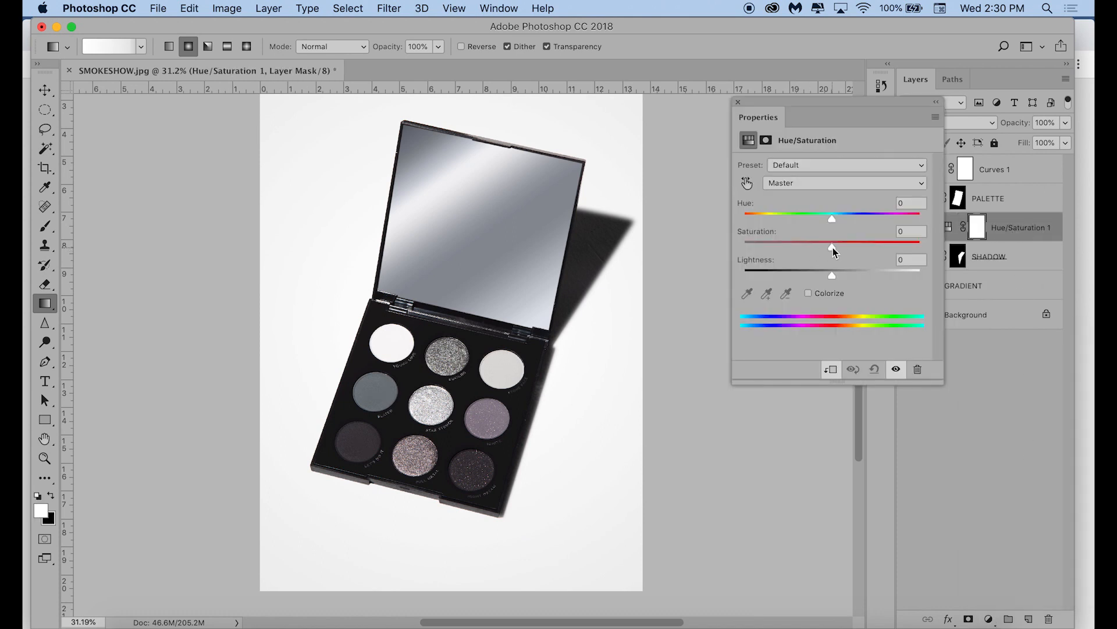
left_click_drag(832, 241, 789, 241)
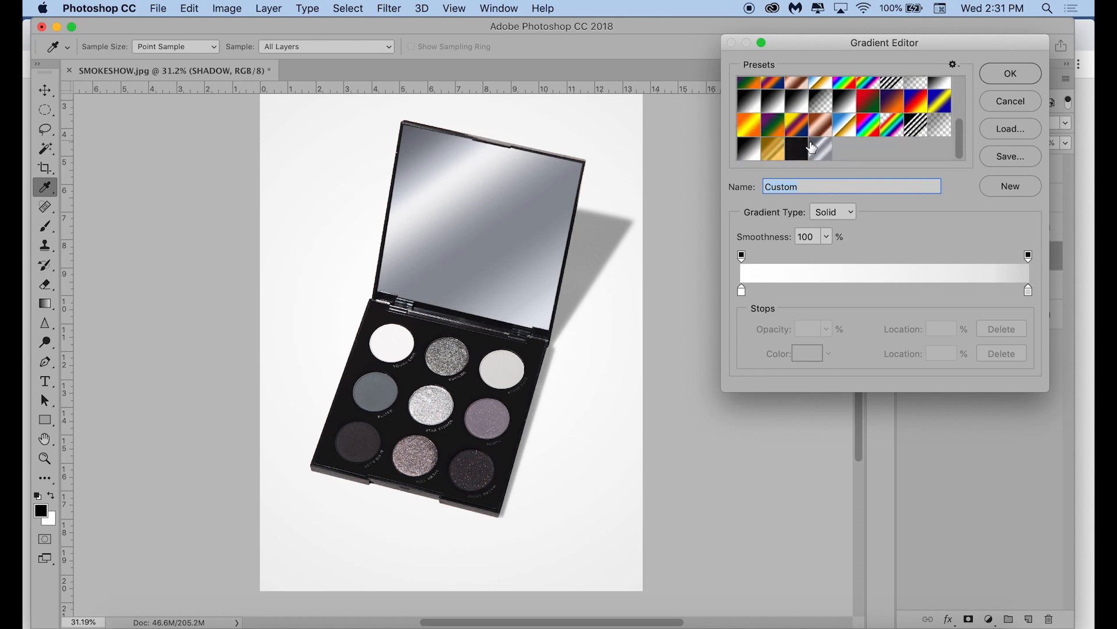
left_click(1008, 73)
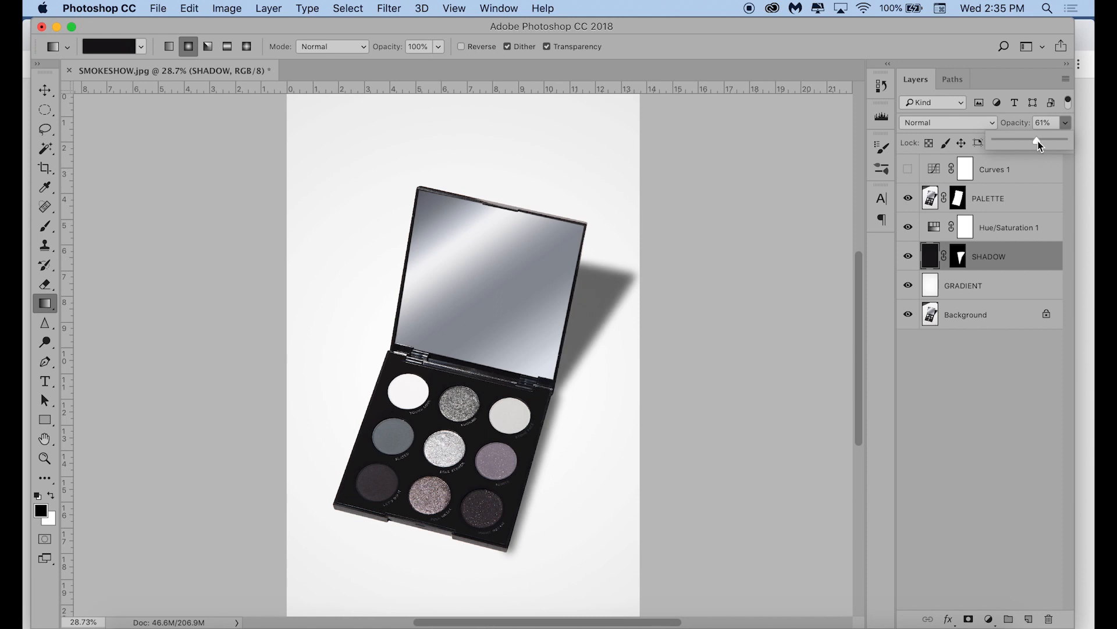
left_click_drag(1036, 142, 1045, 142)
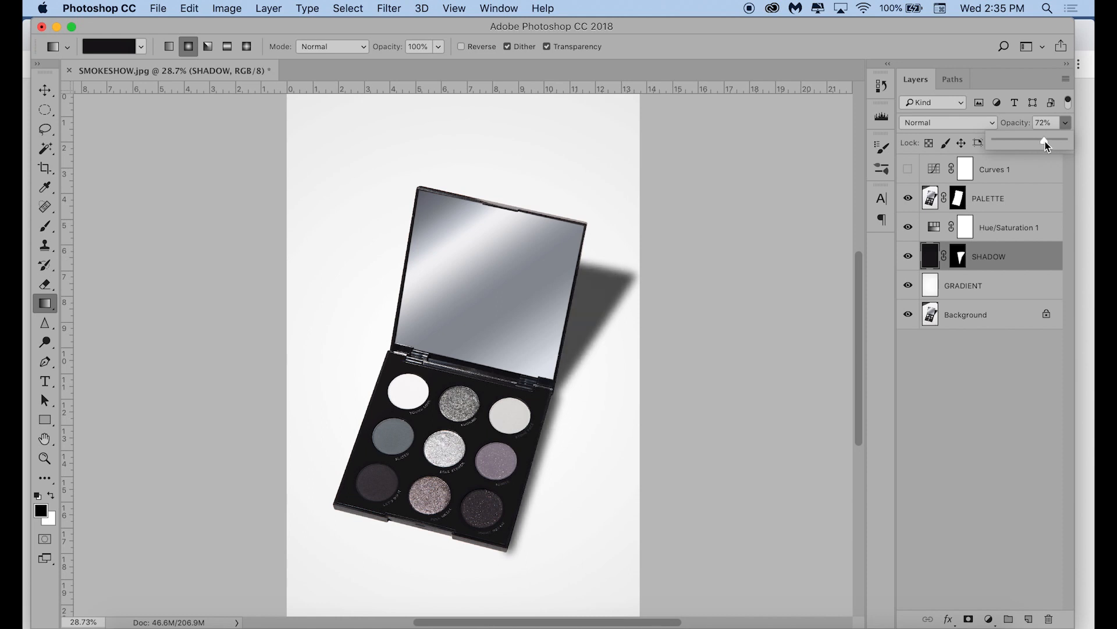
left_click_drag(1044, 142, 1041, 142)
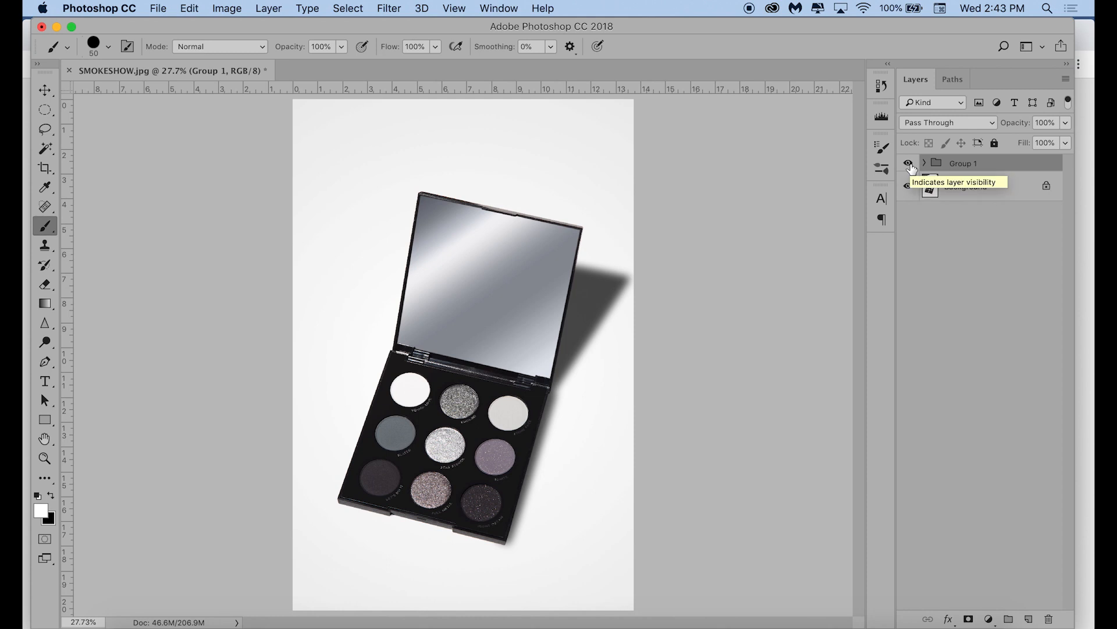
left_click(908, 186)
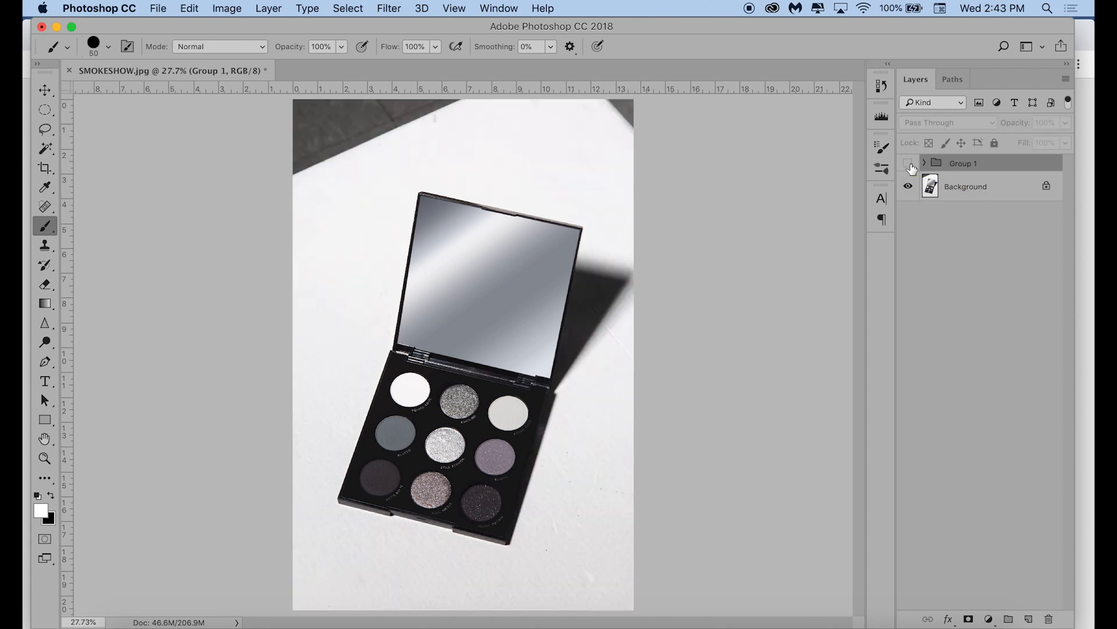
left_click(907, 163)
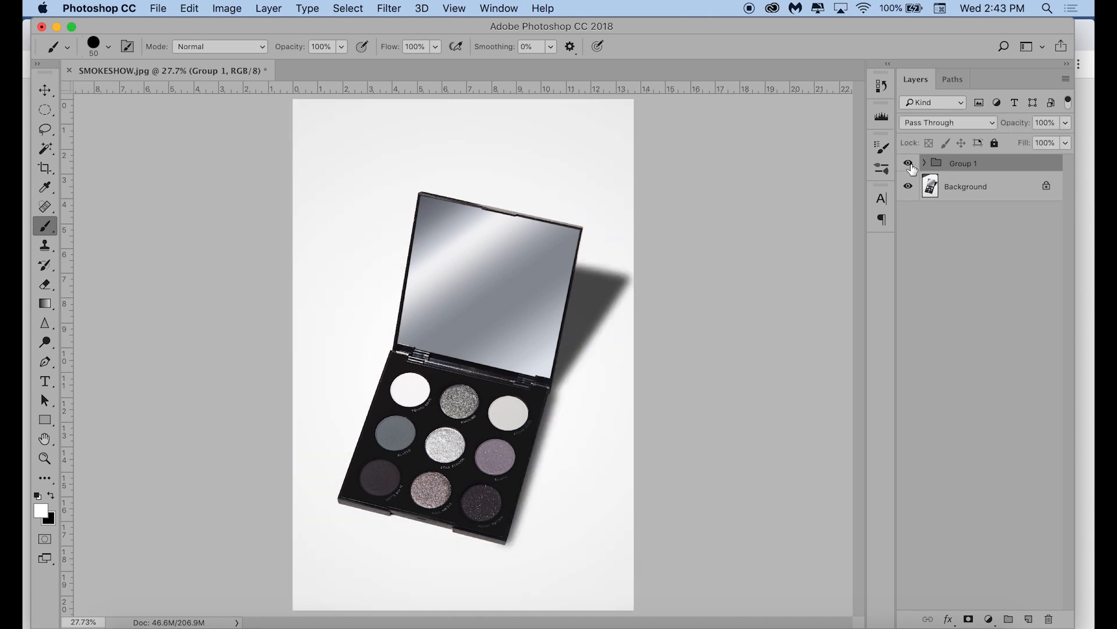
left_click(908, 162)
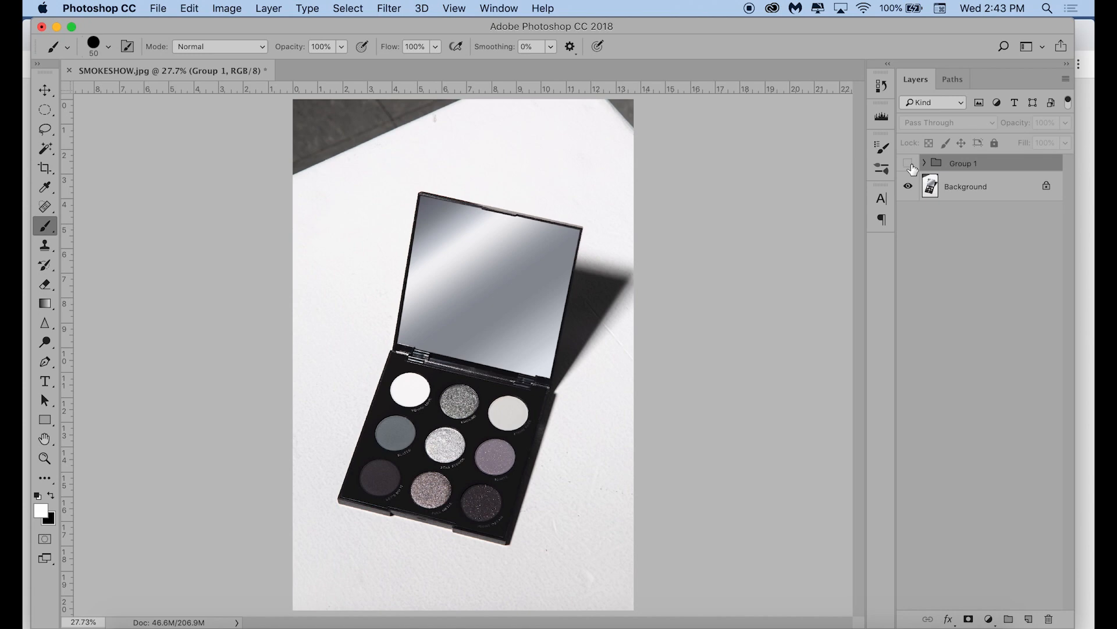
left_click(908, 163)
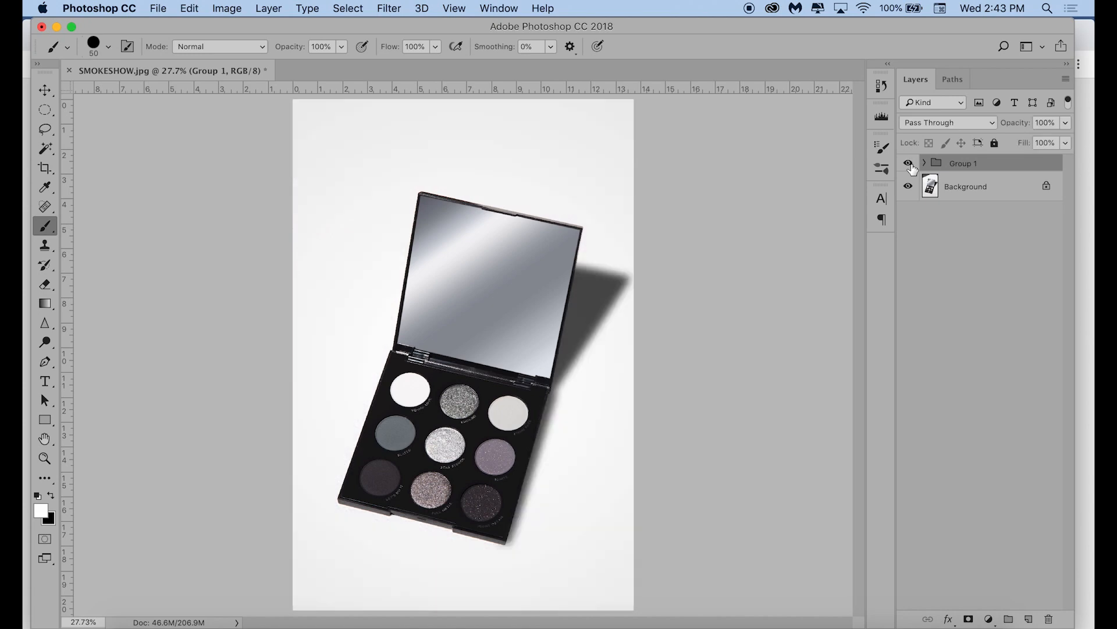
left_click(908, 162)
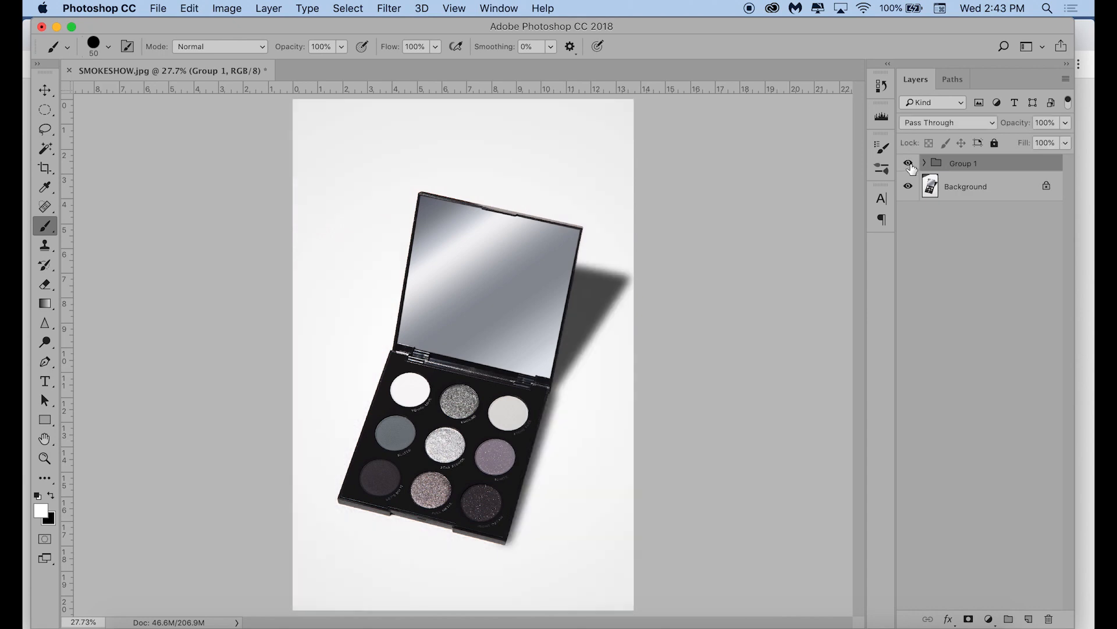
mouse_move(908, 163)
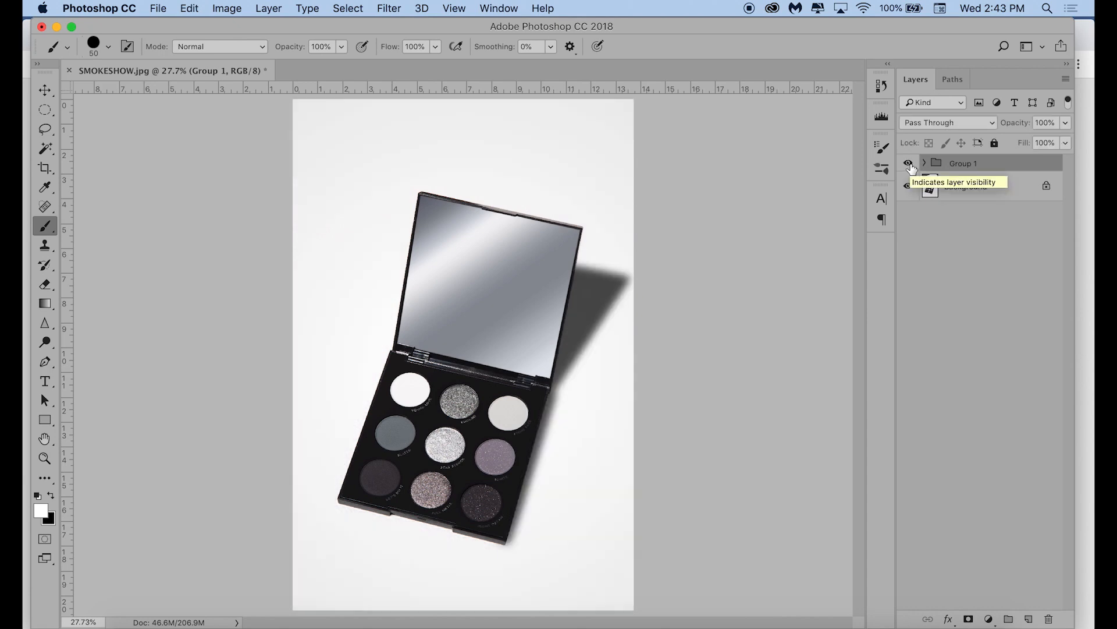
left_click(908, 186)
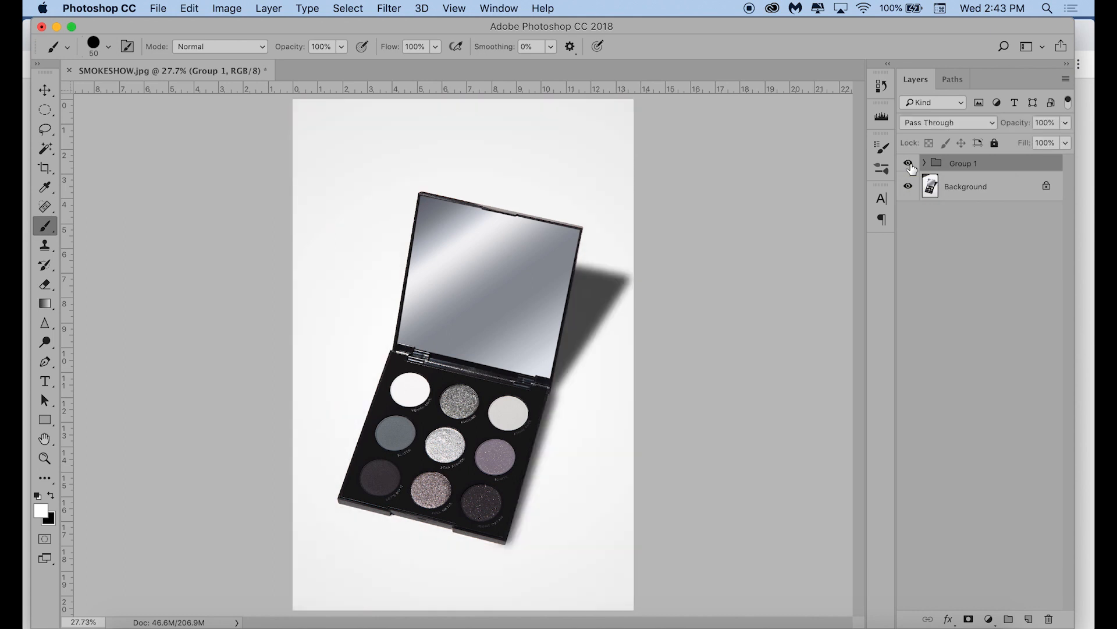
left_click(908, 162)
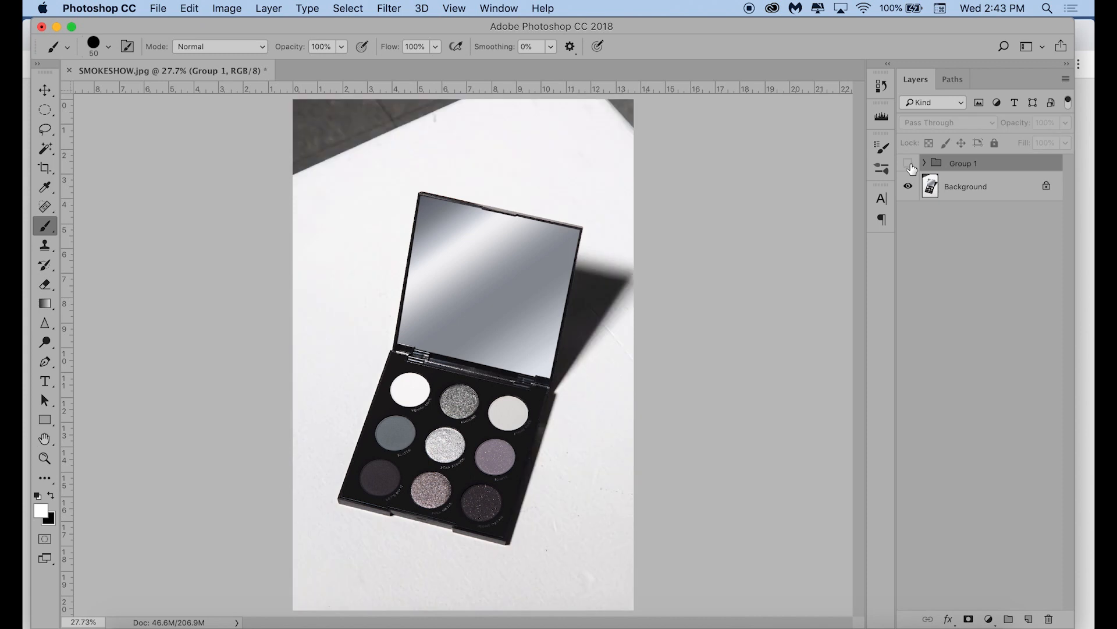
left_click(908, 163)
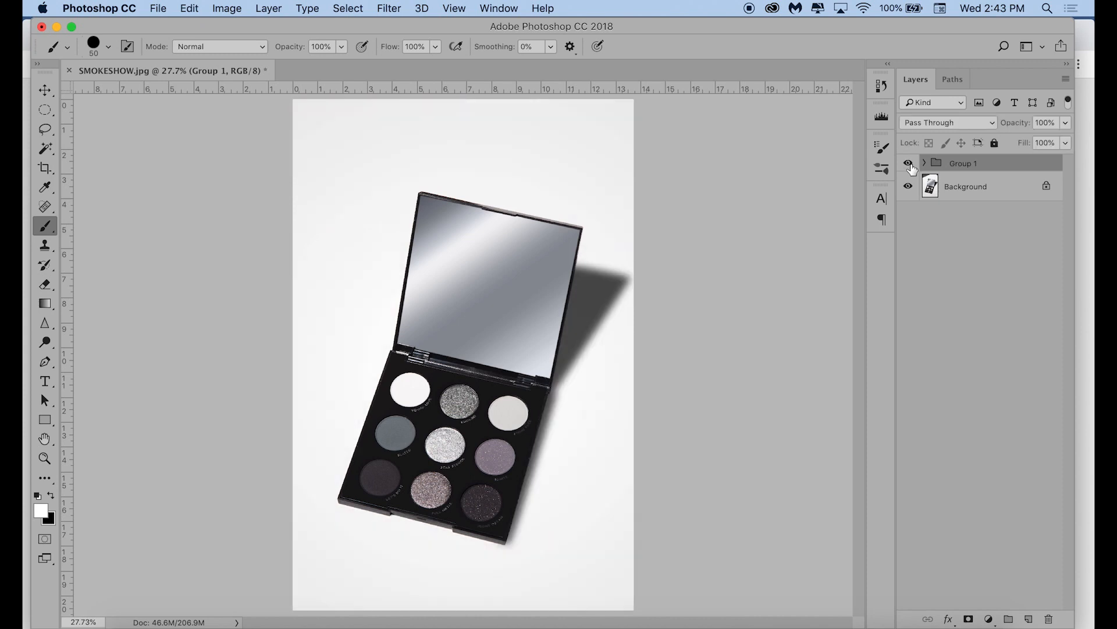